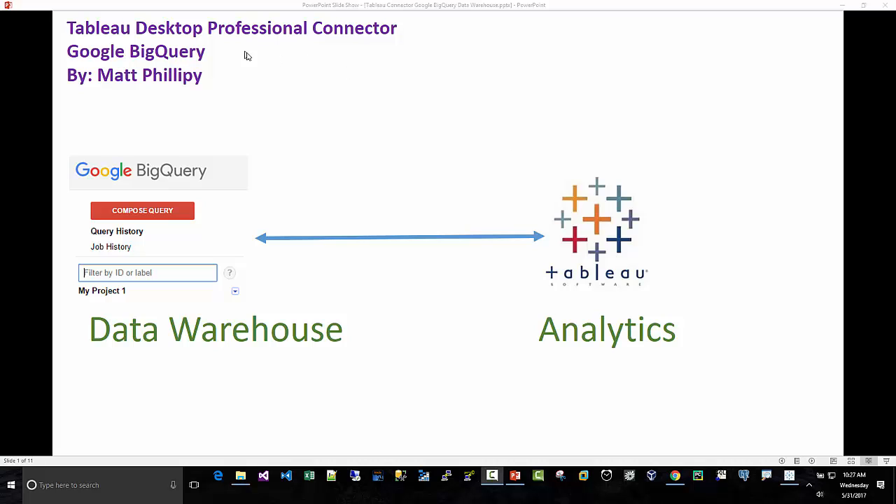
mouse_move(255, 61)
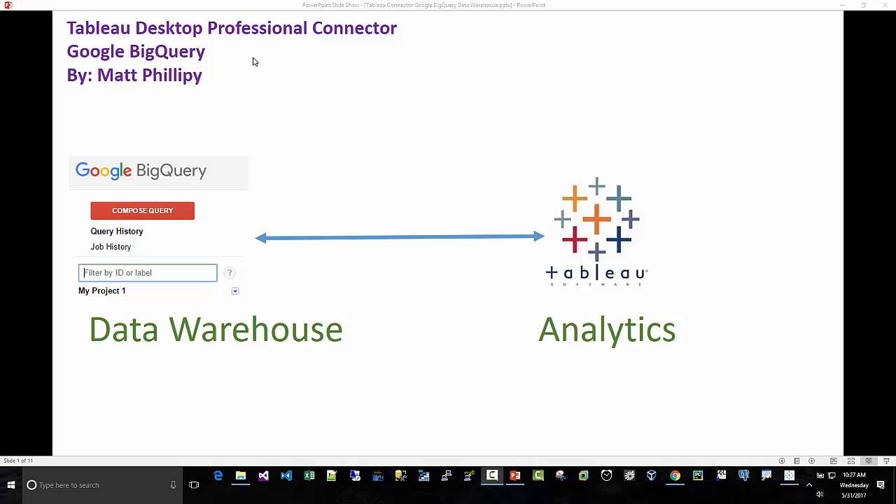
mouse_move(351, 131)
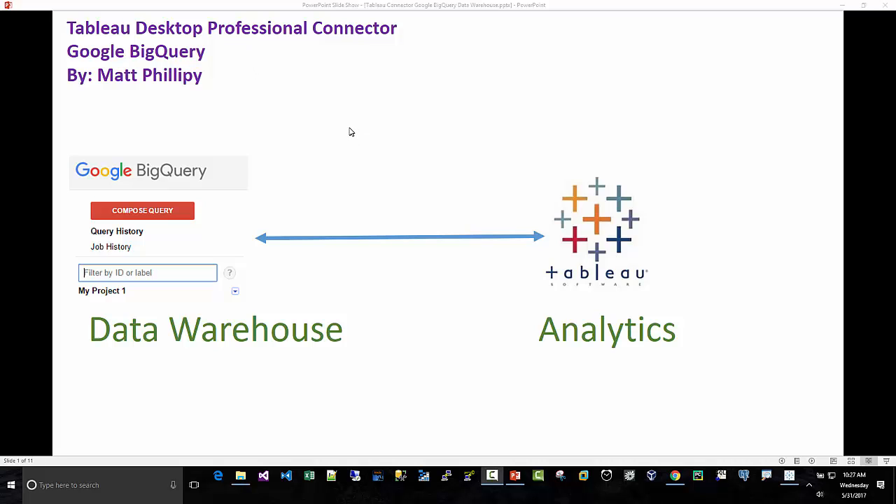
Advance the slideshow to the slide with LinkedIn, YouTube and Tableau Public profile links.
key(Right)
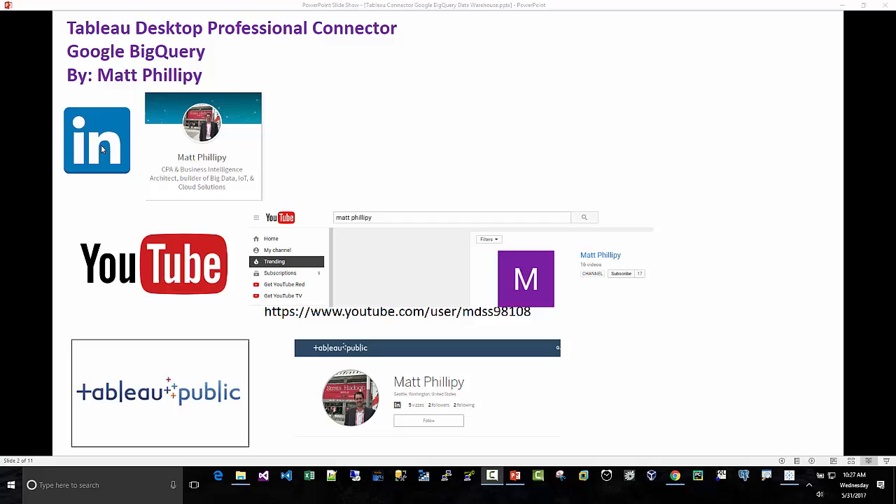
mouse_move(213, 194)
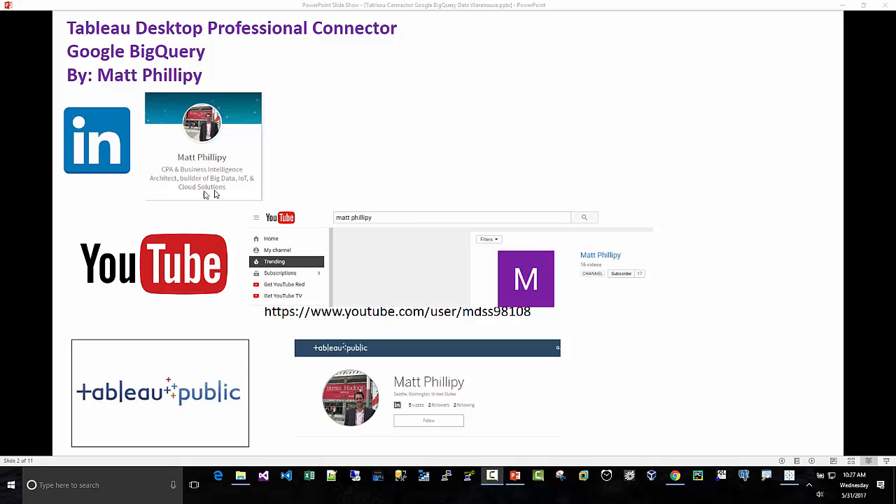
mouse_move(374, 273)
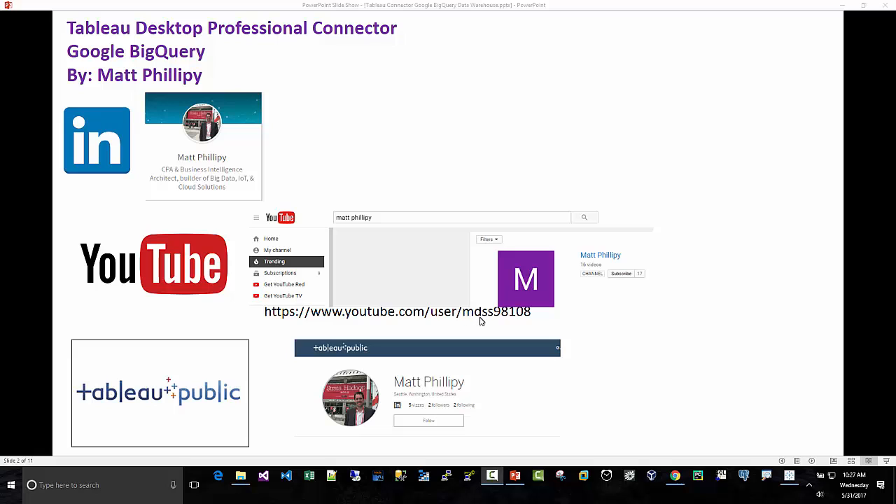
mouse_move(420, 259)
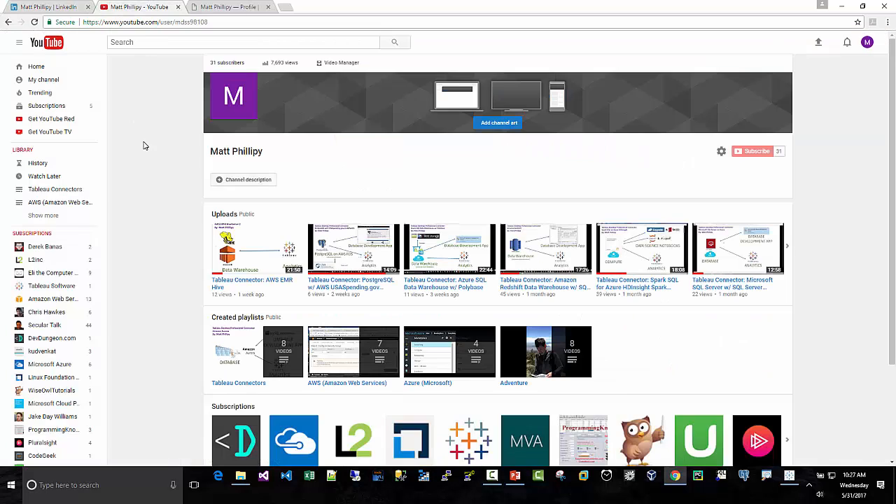
mouse_move(218, 381)
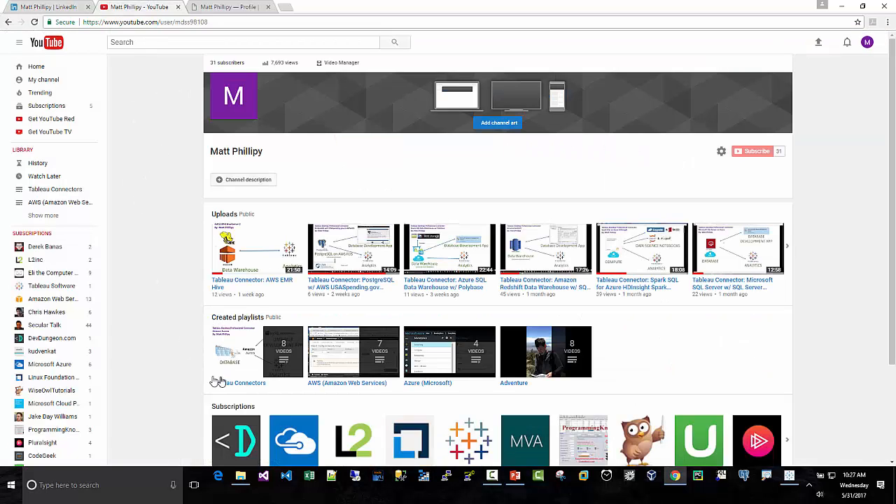
mouse_move(99, 53)
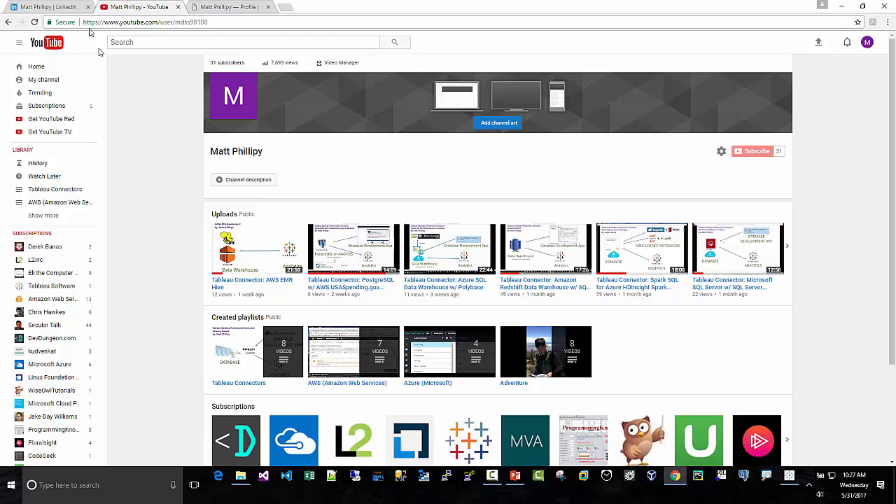
View the Tableau Public profile page, then return to the PowerPoint slideshow.
click(225, 7)
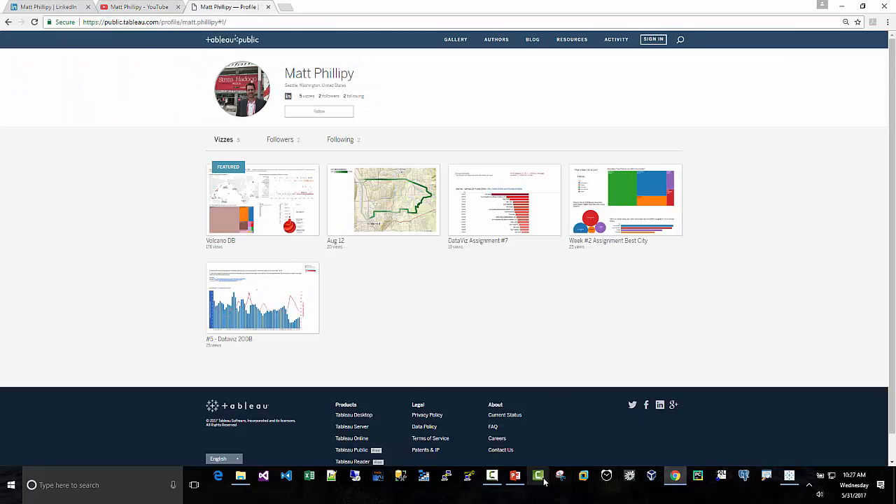
click(512, 476)
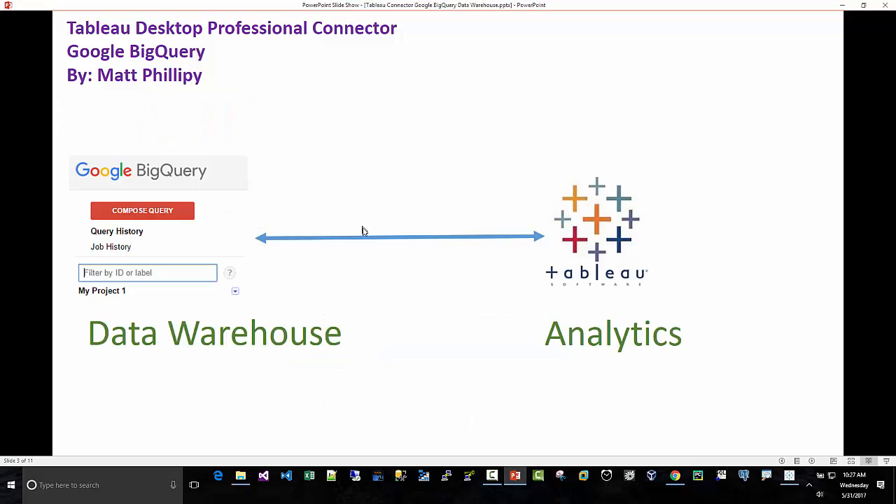
mouse_move(123, 186)
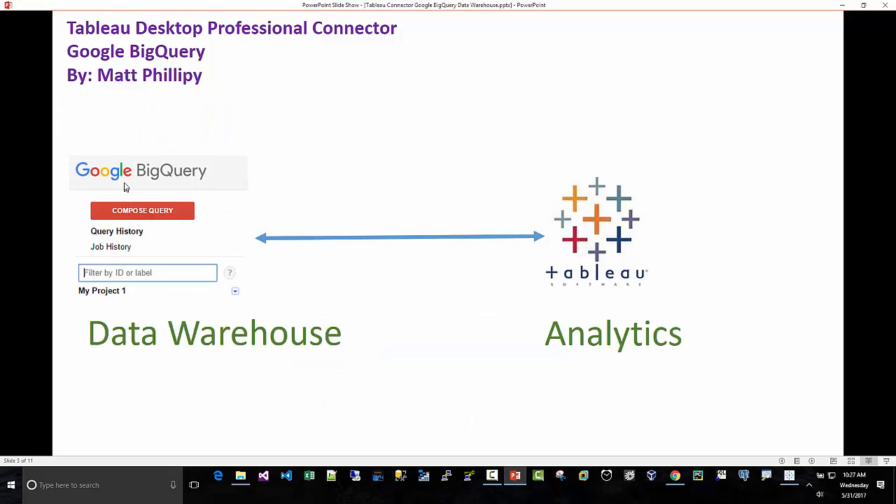
mouse_move(188, 317)
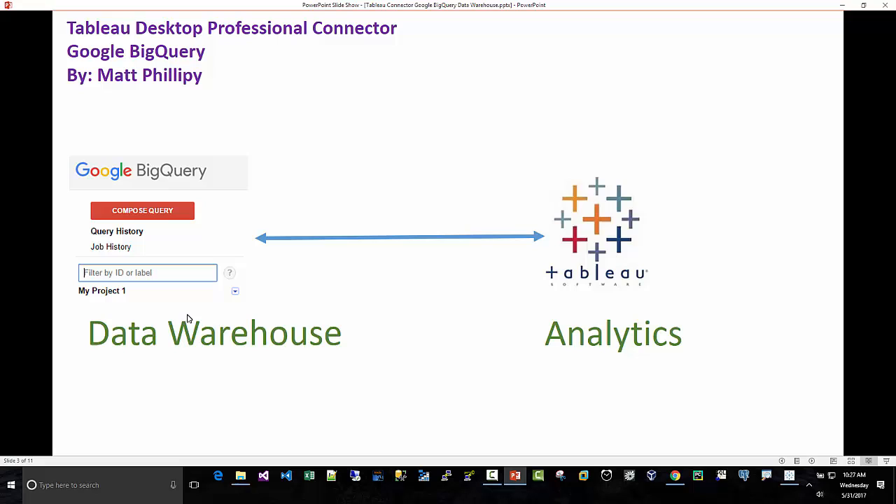
mouse_move(202, 347)
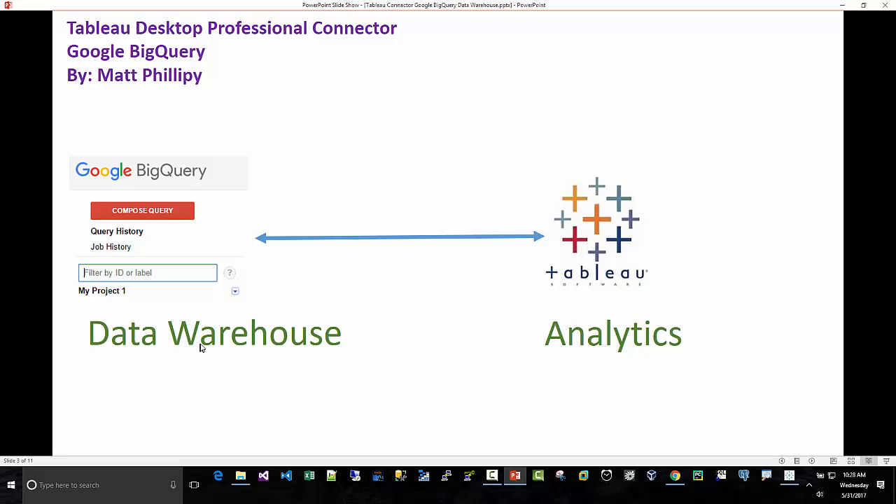
mouse_move(167, 179)
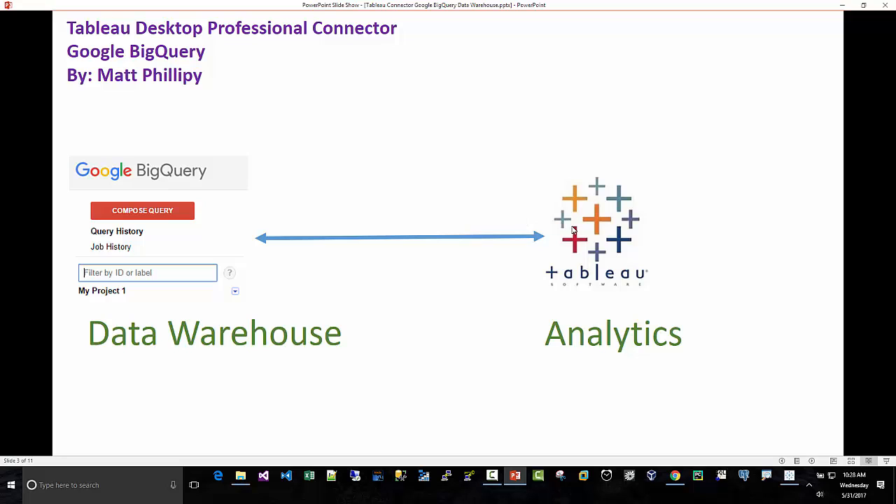
mouse_move(565, 230)
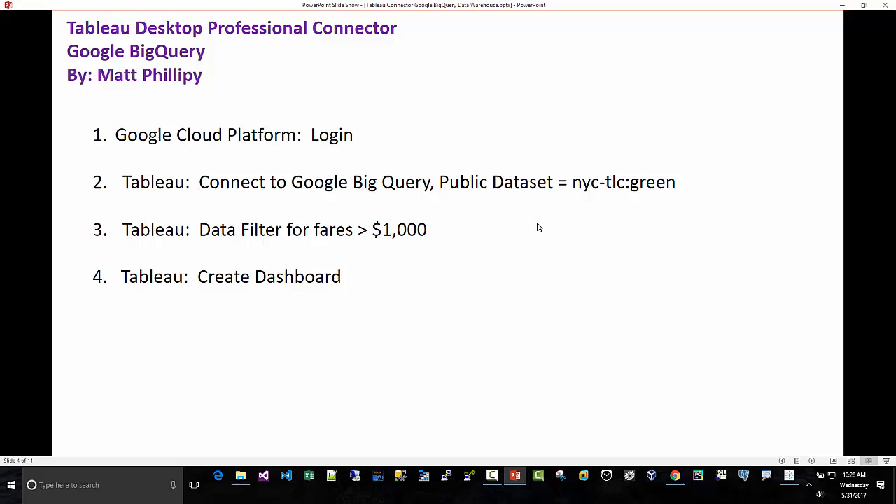
mouse_move(248, 143)
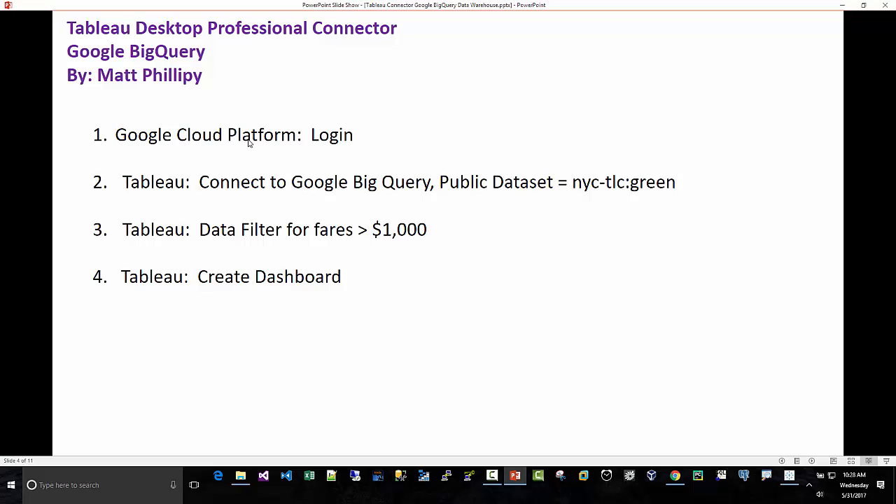
mouse_move(381, 140)
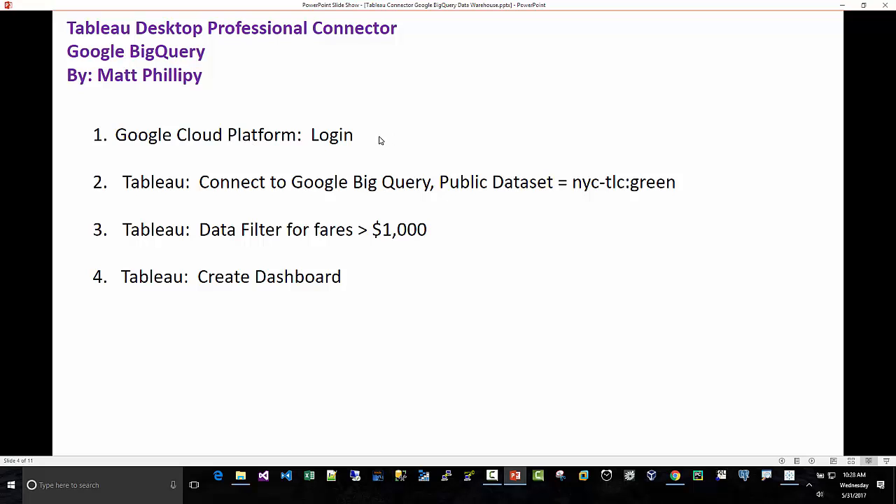
mouse_move(369, 143)
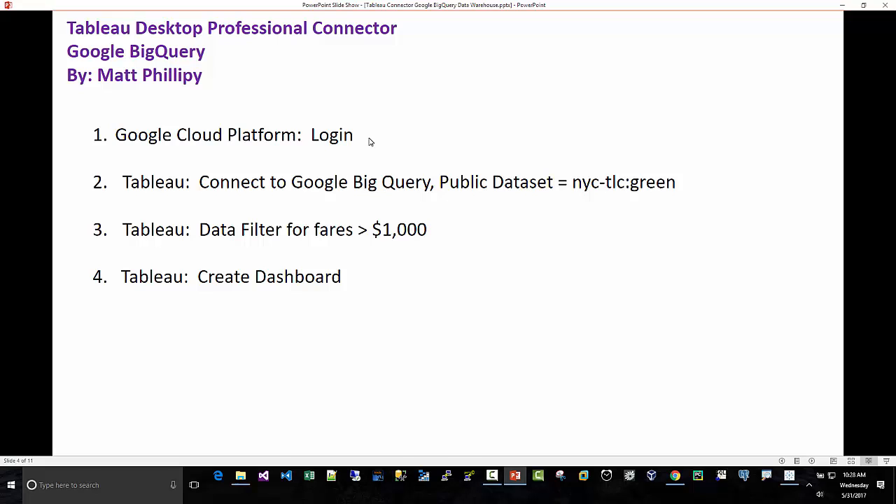
mouse_move(284, 195)
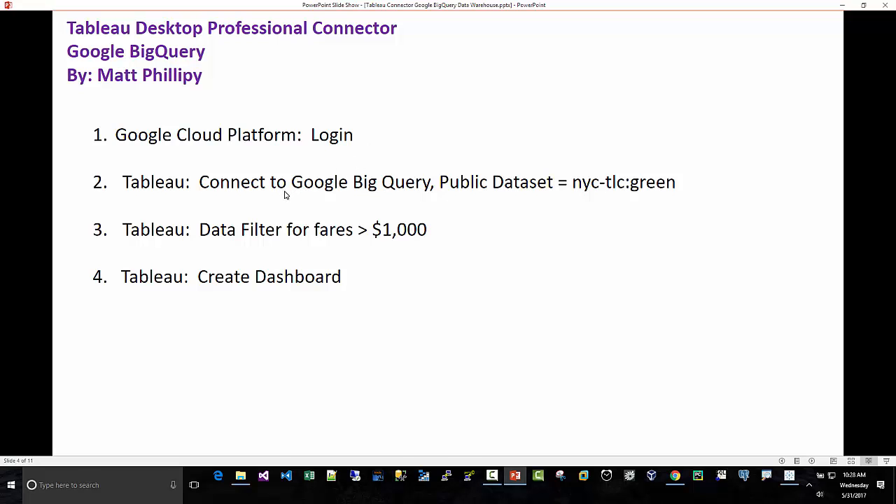
mouse_move(564, 210)
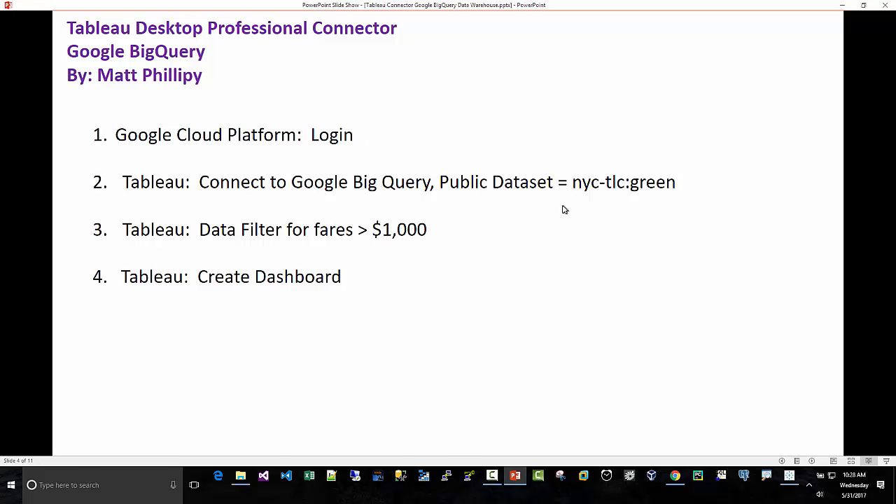
mouse_move(627, 202)
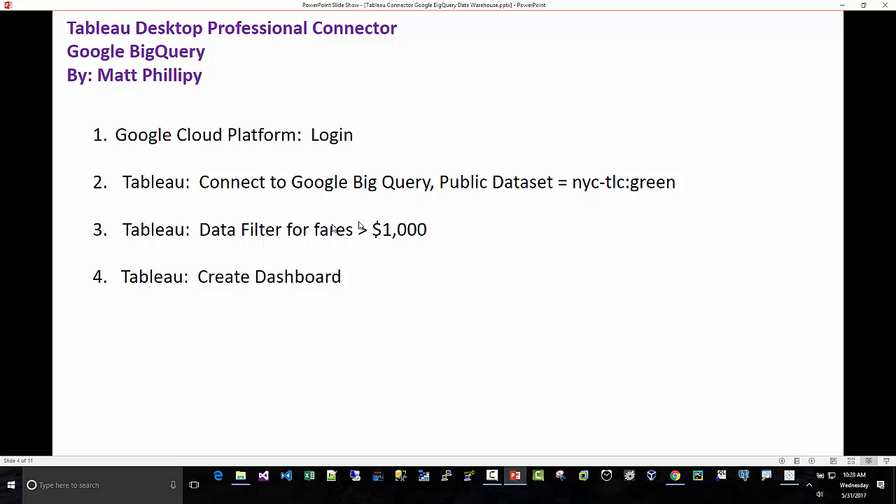
mouse_move(337, 239)
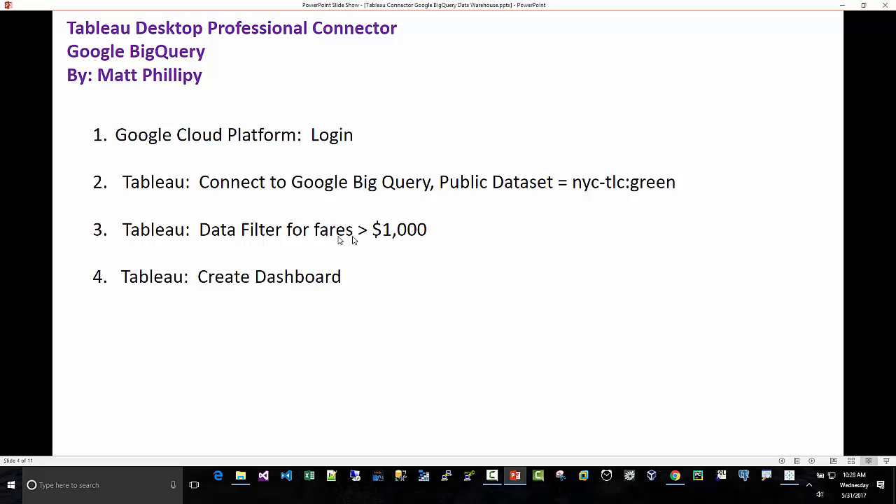
mouse_move(403, 240)
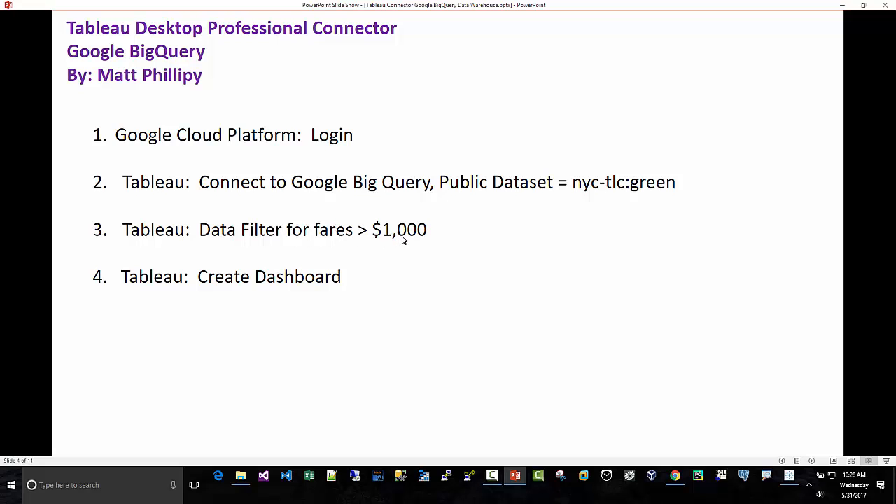
mouse_move(324, 263)
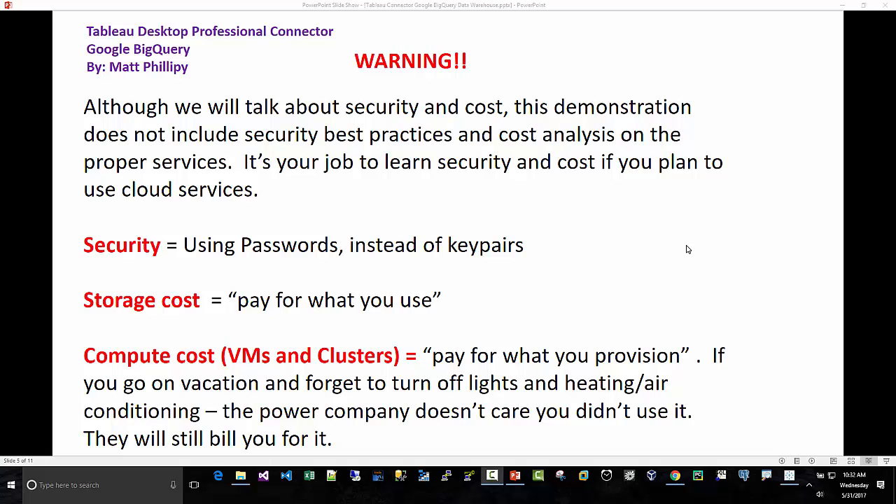
mouse_move(686, 248)
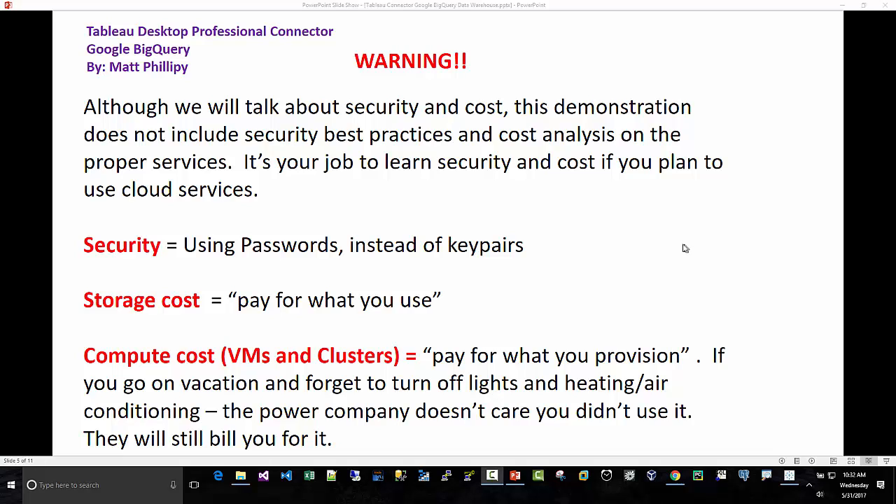
mouse_move(676, 243)
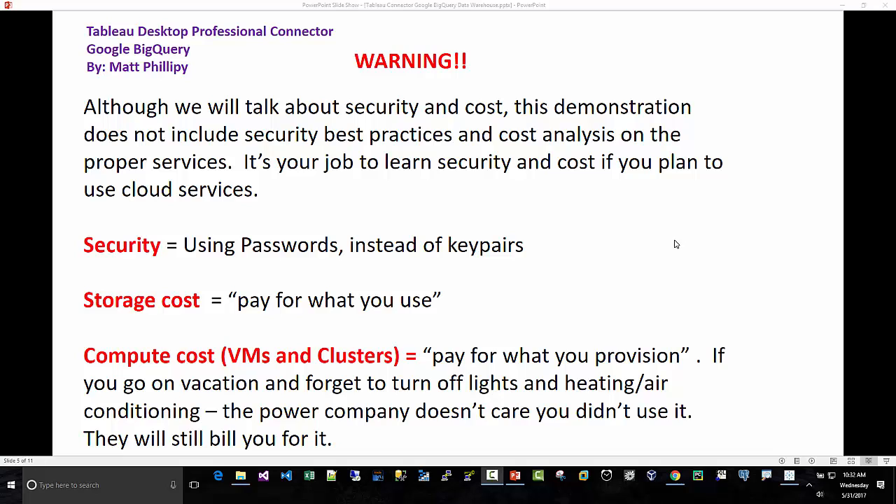
mouse_move(669, 252)
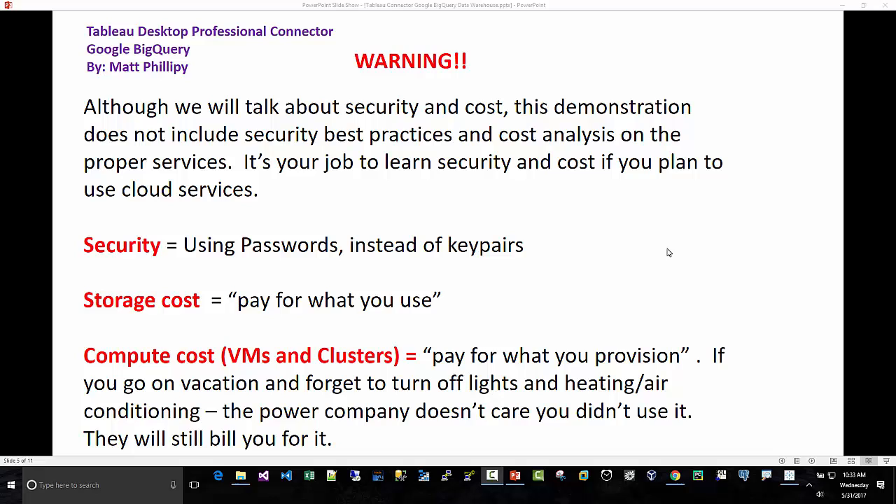
mouse_move(652, 245)
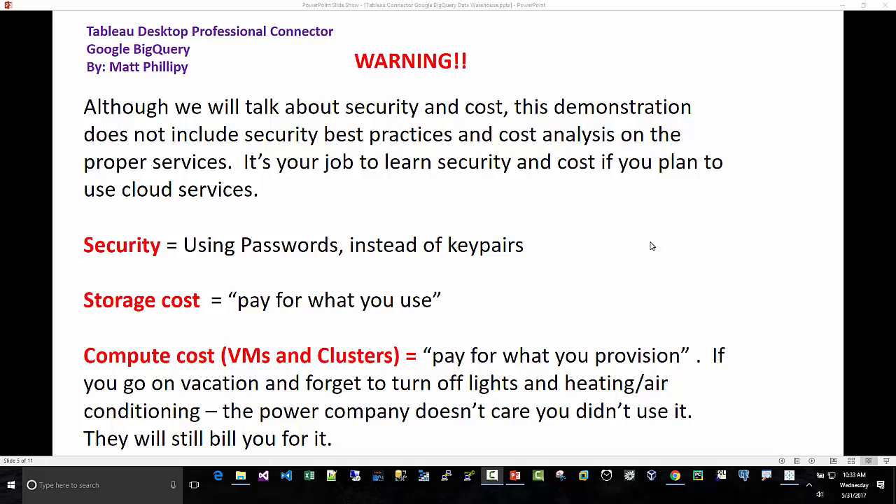
mouse_move(637, 240)
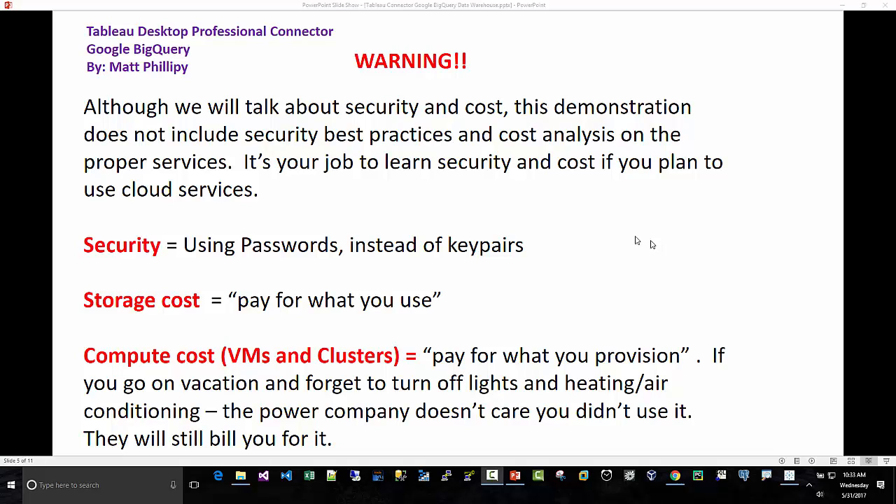
mouse_move(587, 234)
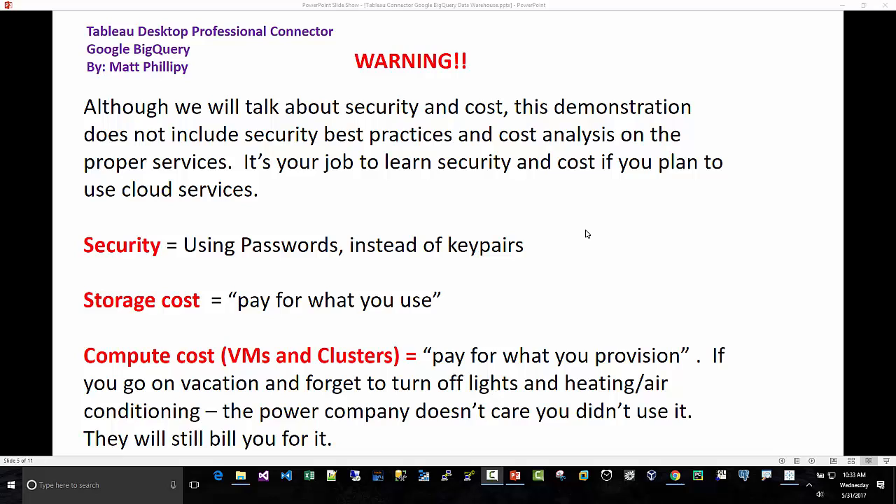
mouse_move(579, 229)
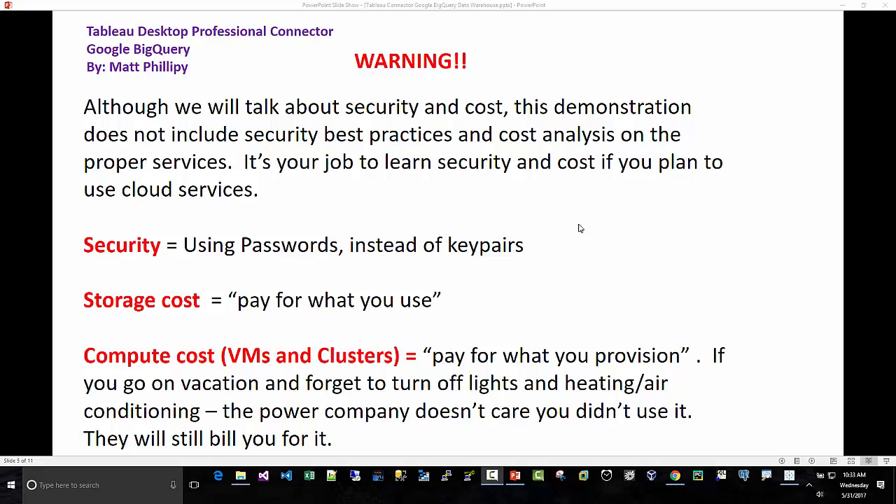
mouse_move(584, 230)
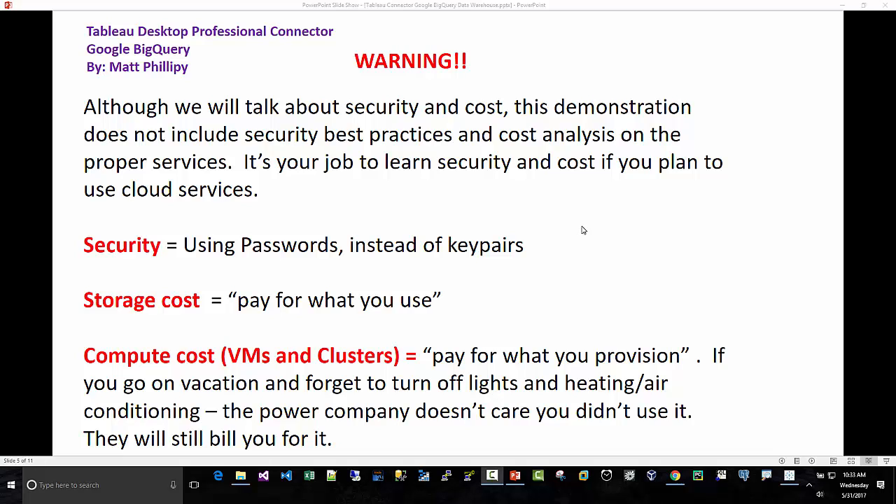
mouse_move(574, 222)
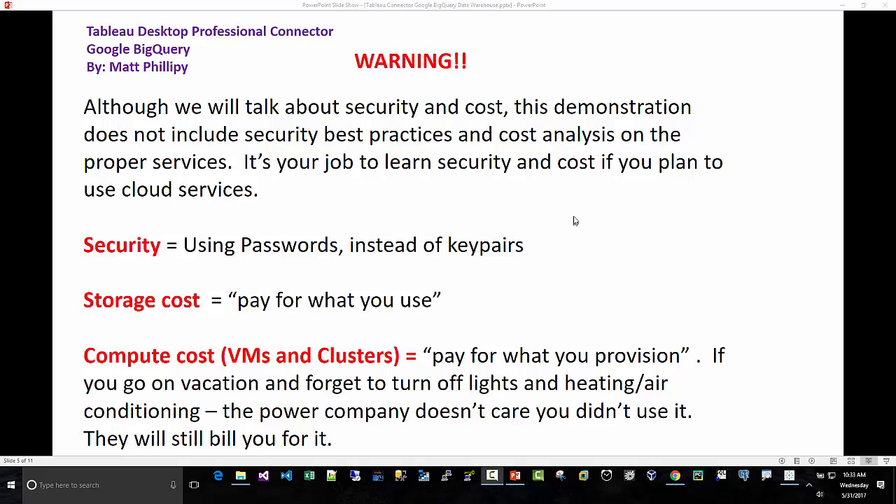
Advance from the warning slide to the four-step agenda slide.
key(Right)
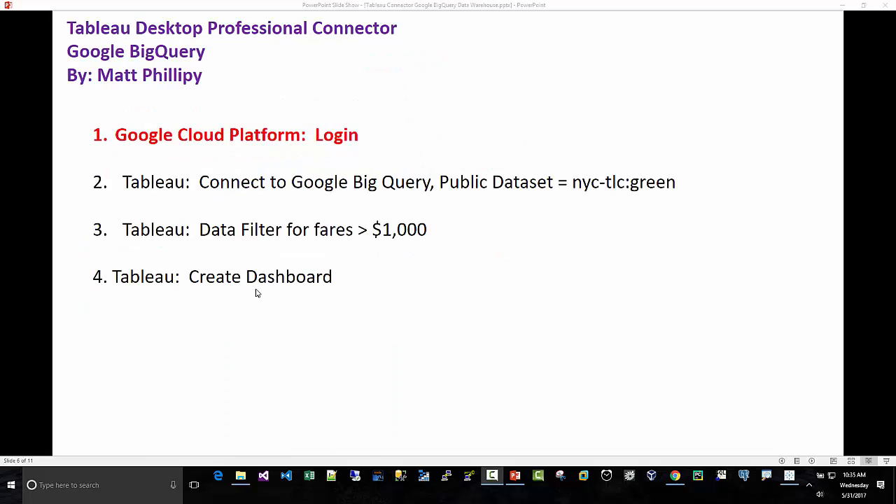
mouse_move(266, 156)
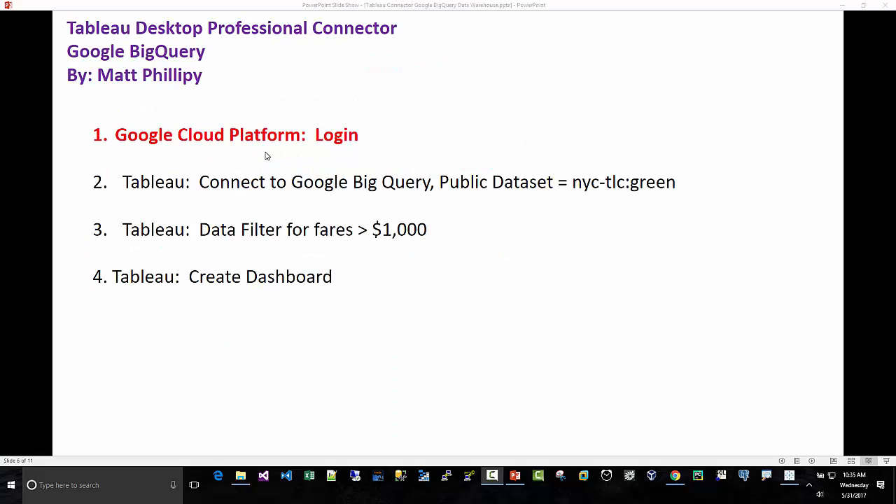
mouse_move(697, 469)
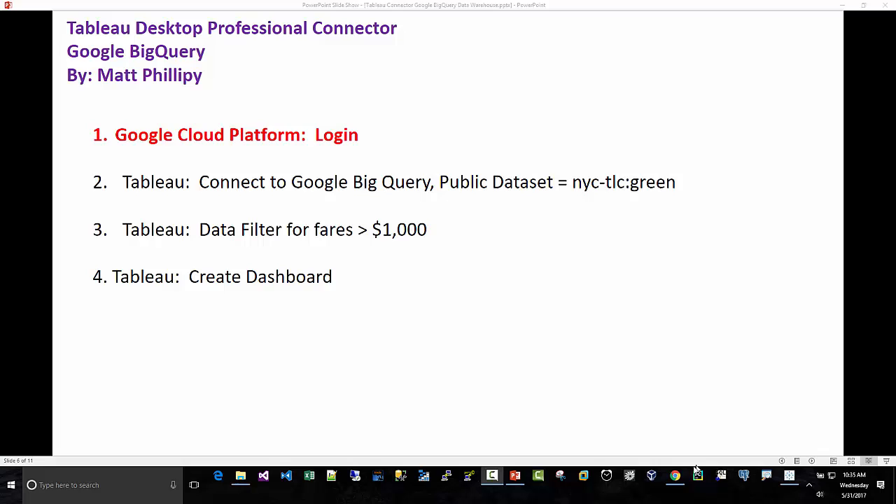
Bring up the Chrome search results and follow the google.com Google Cloud link.
click(675, 476)
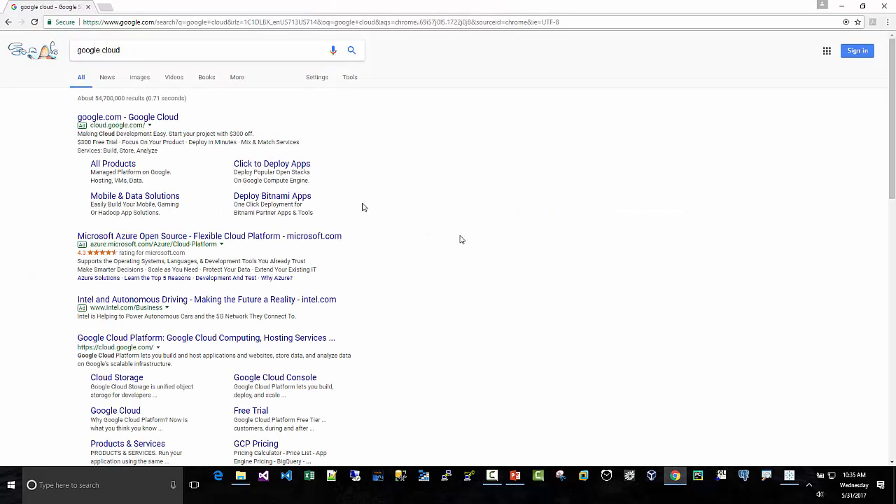
mouse_move(134, 51)
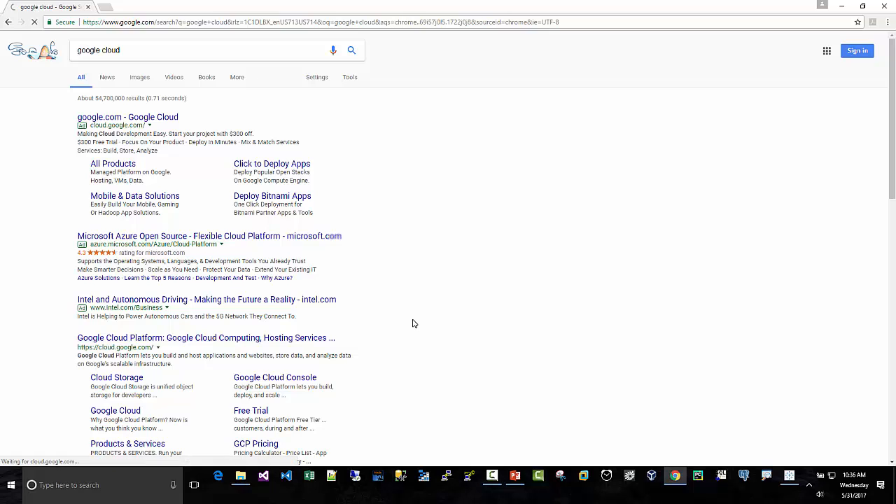
click(204, 337)
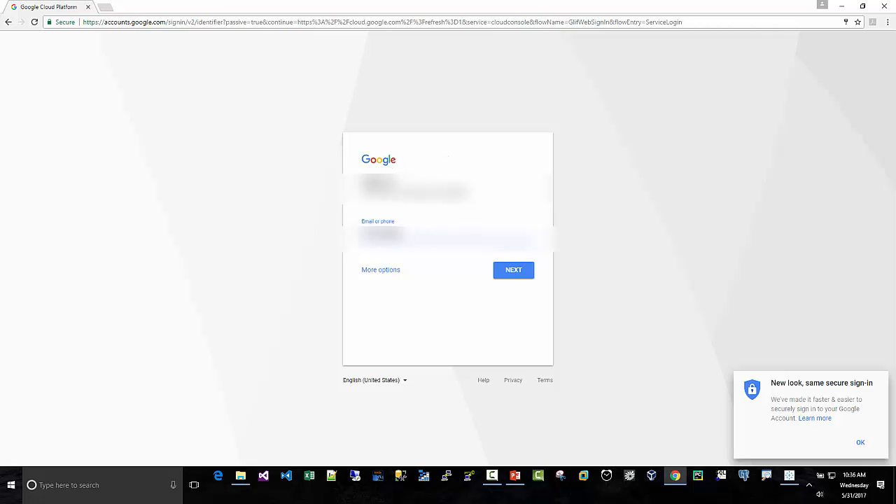
click(512, 269)
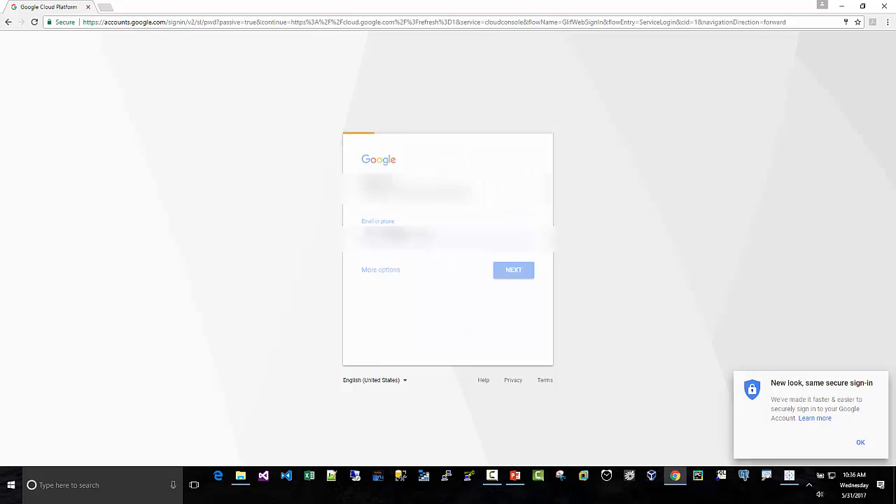
click(513, 268)
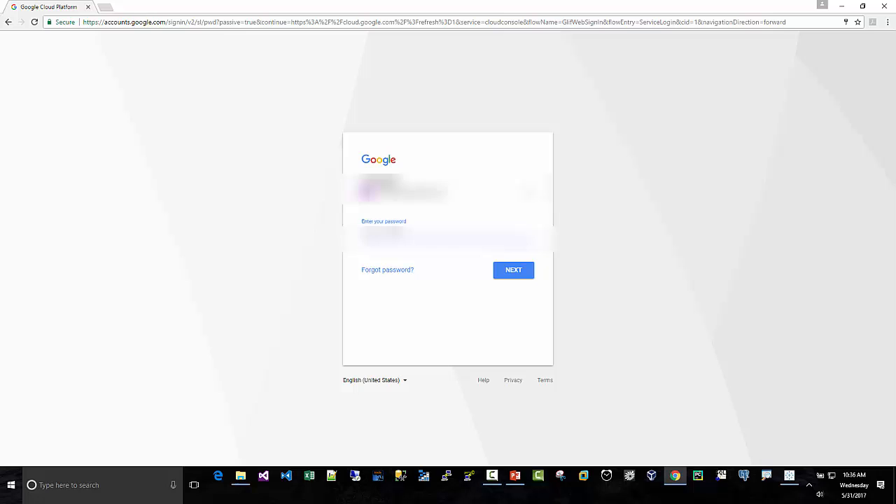
click(513, 269)
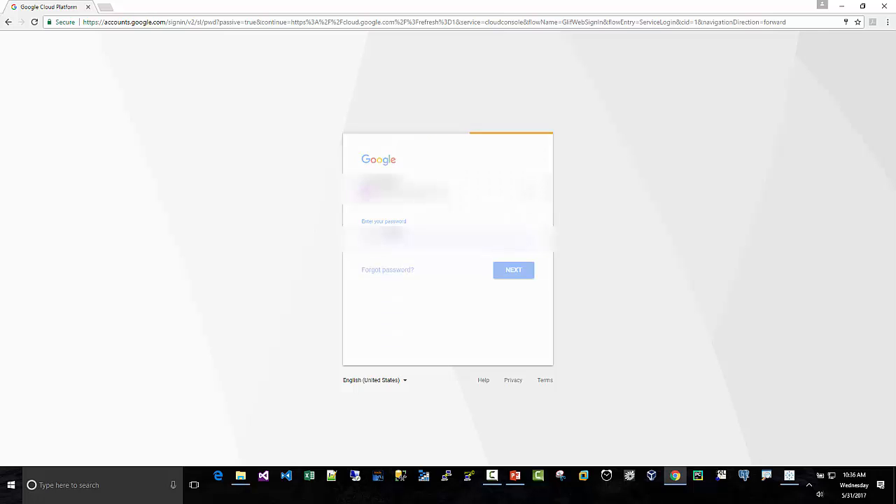
click(513, 269)
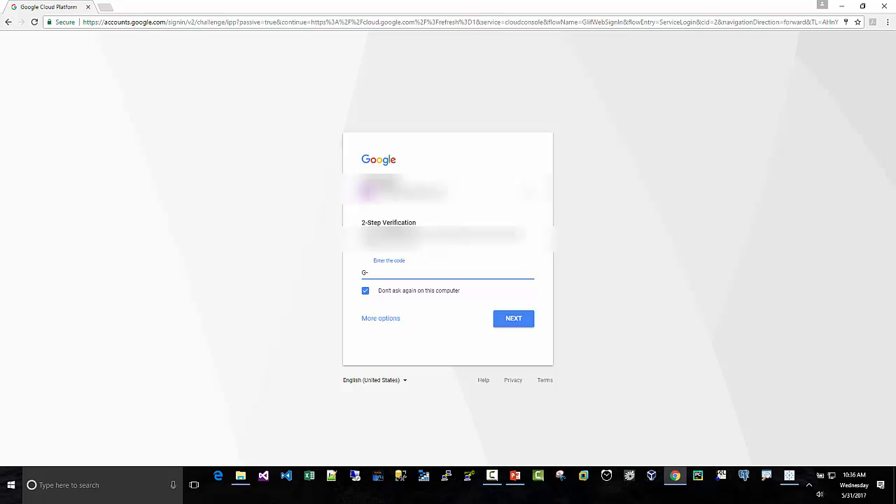
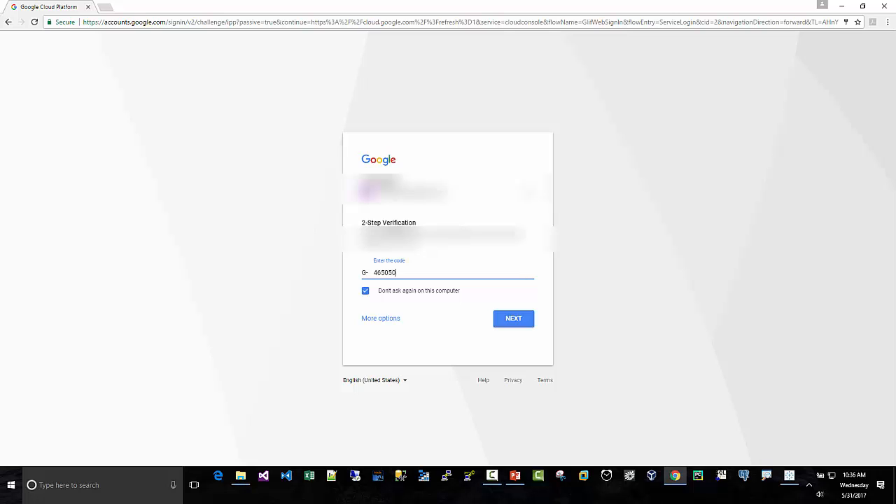
click(512, 319)
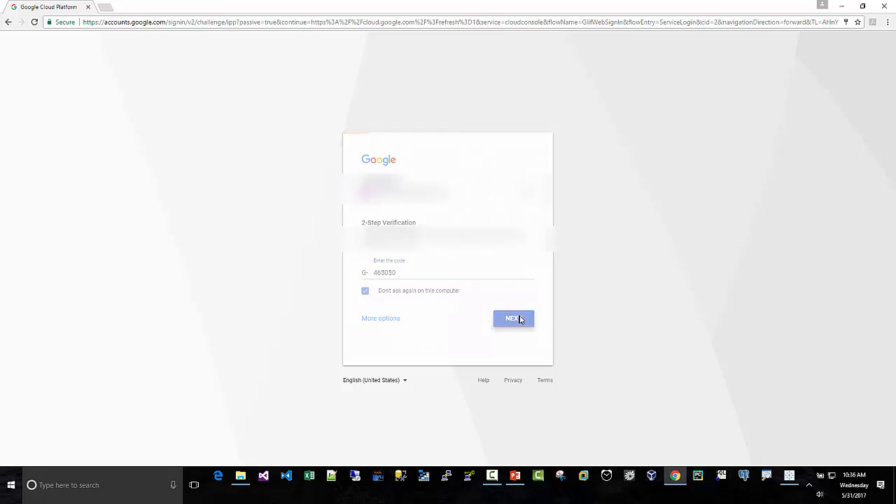
click(512, 318)
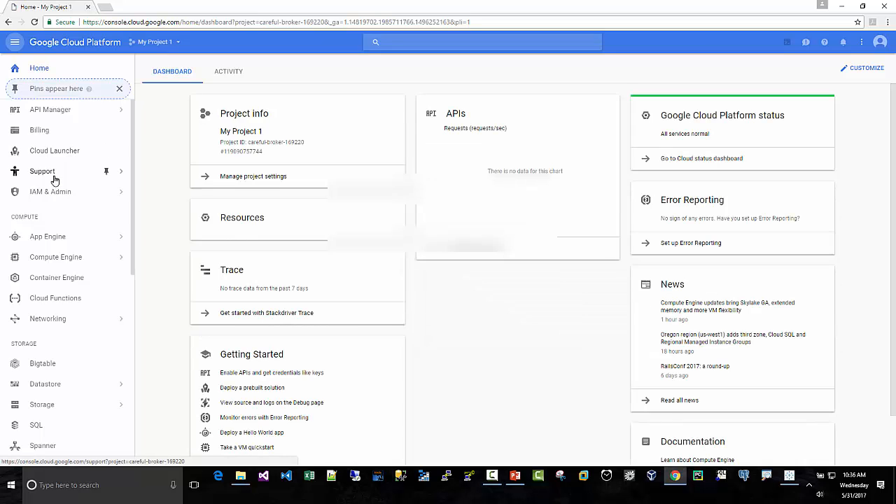
Launch BigQuery from the Google Cloud project dashboard's left menu.
scroll(down, 3)
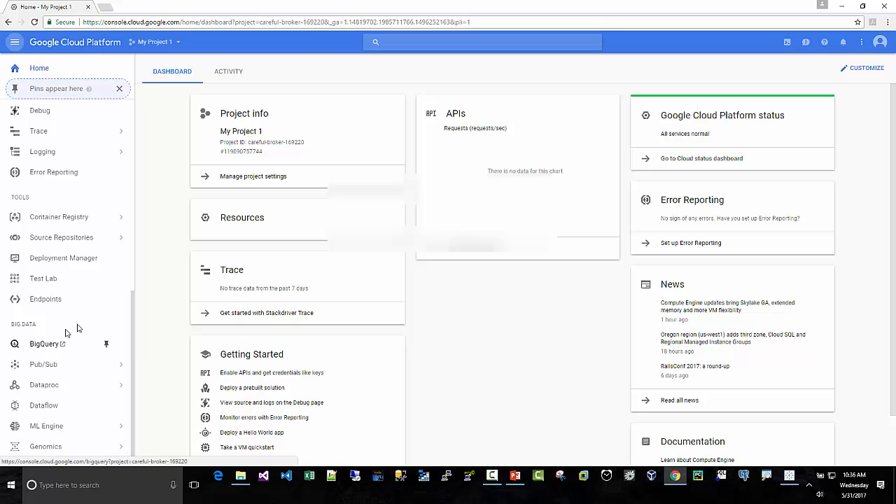
click(44, 345)
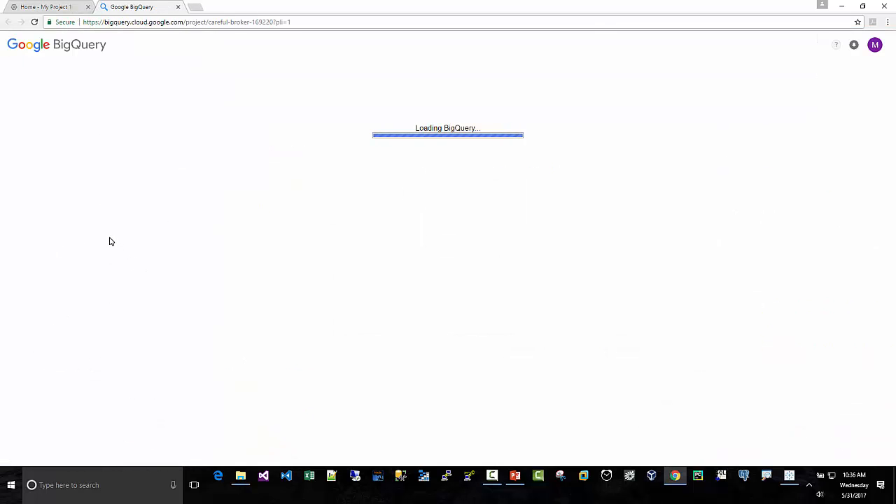
mouse_move(109, 241)
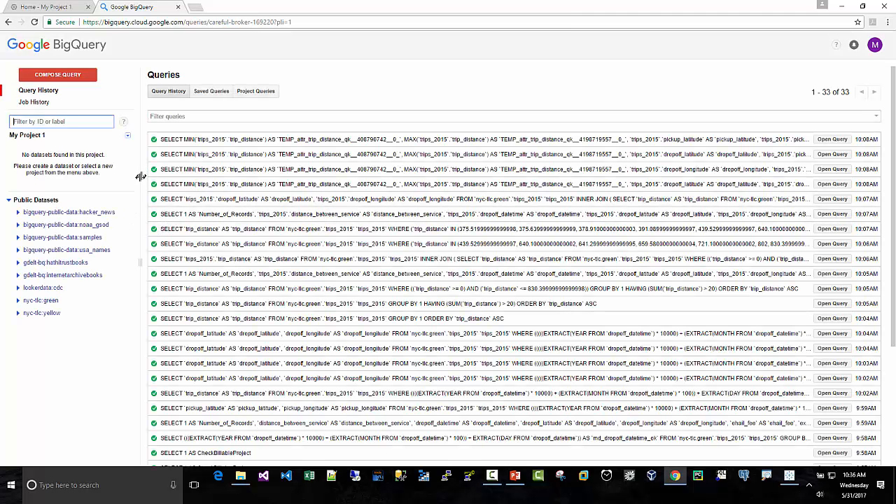
mouse_move(112, 324)
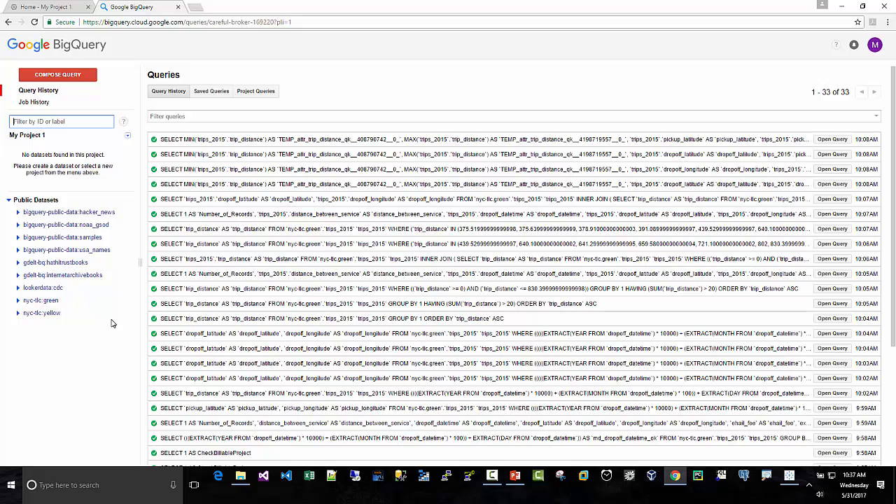
mouse_move(115, 317)
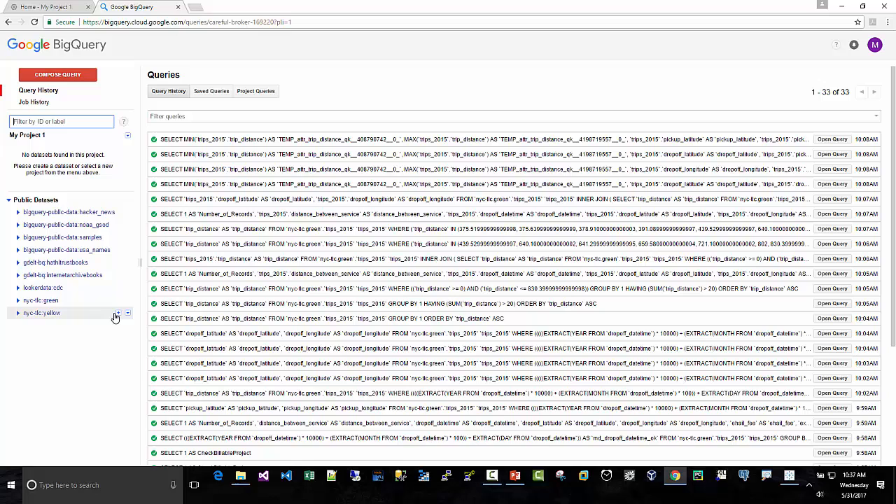
mouse_move(68, 324)
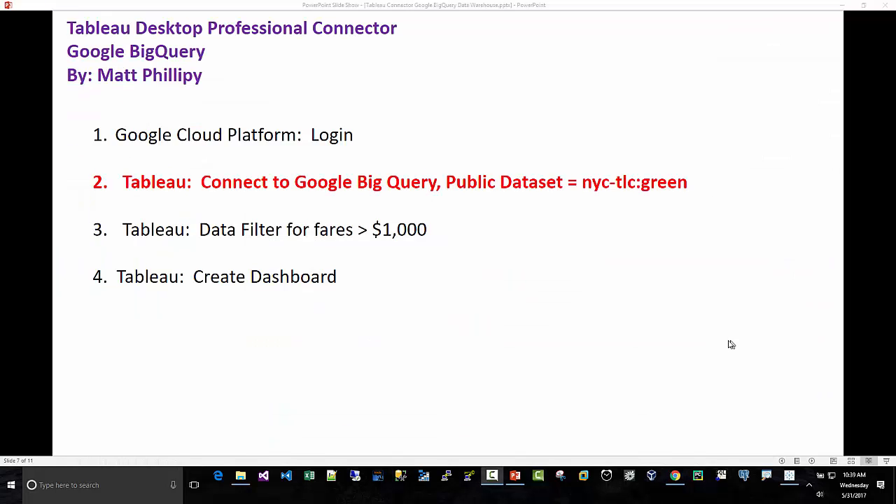
Expand the server connector list and review the About Tableau version details.
click(491, 475)
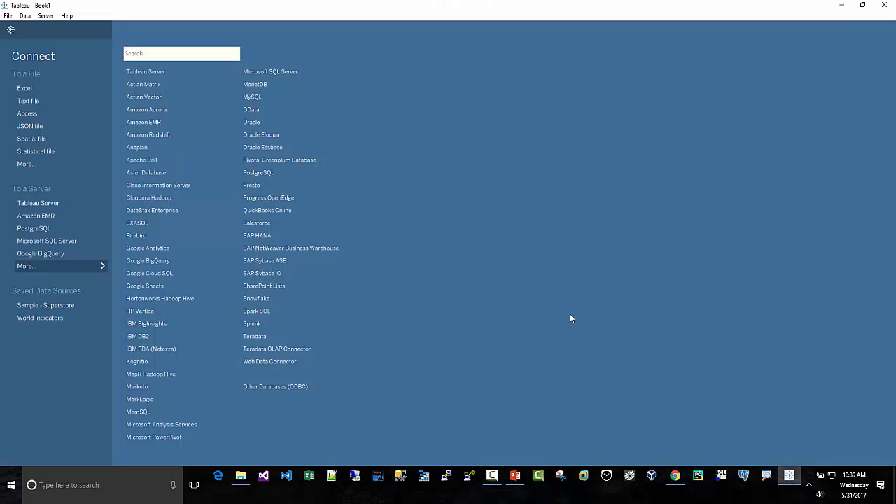
click(67, 14)
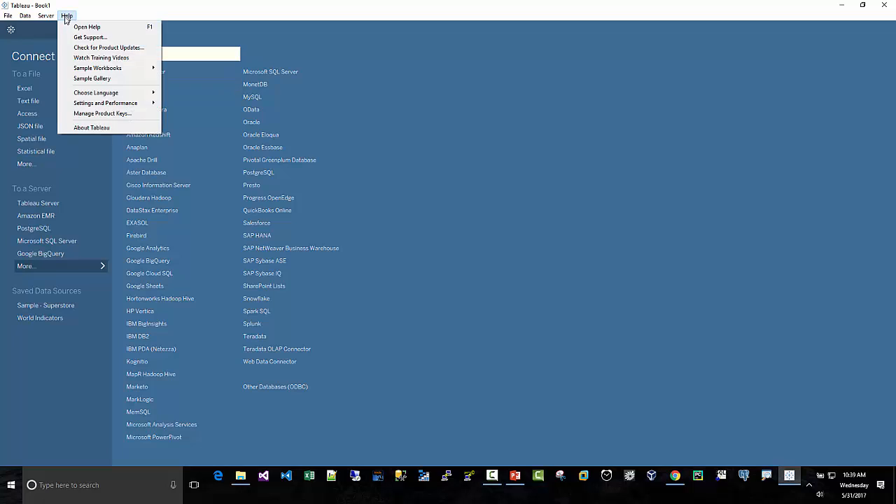
click(92, 127)
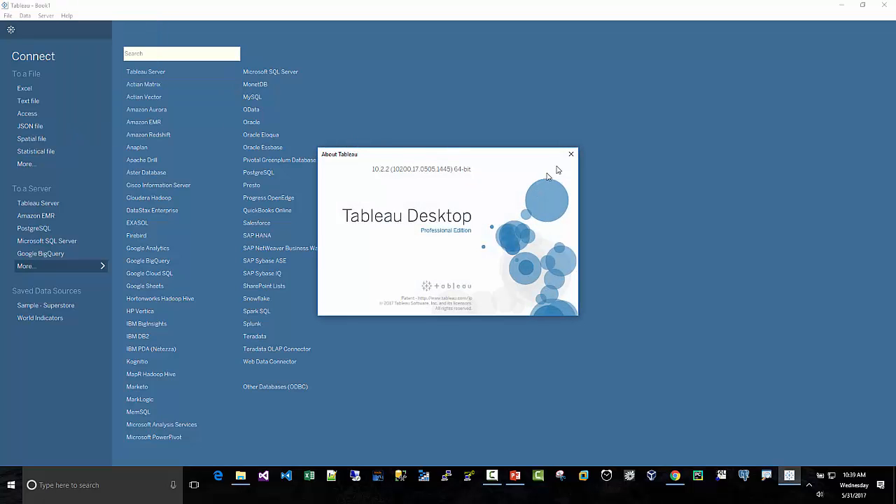
click(571, 152)
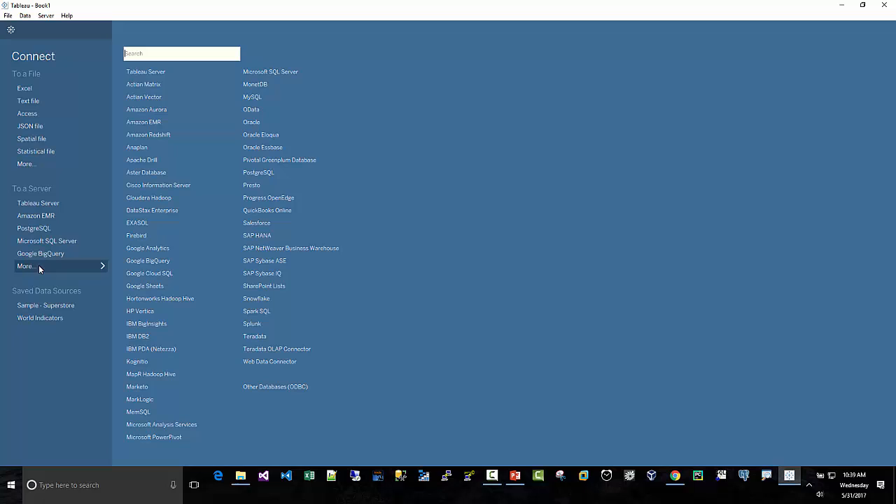
mouse_move(49, 259)
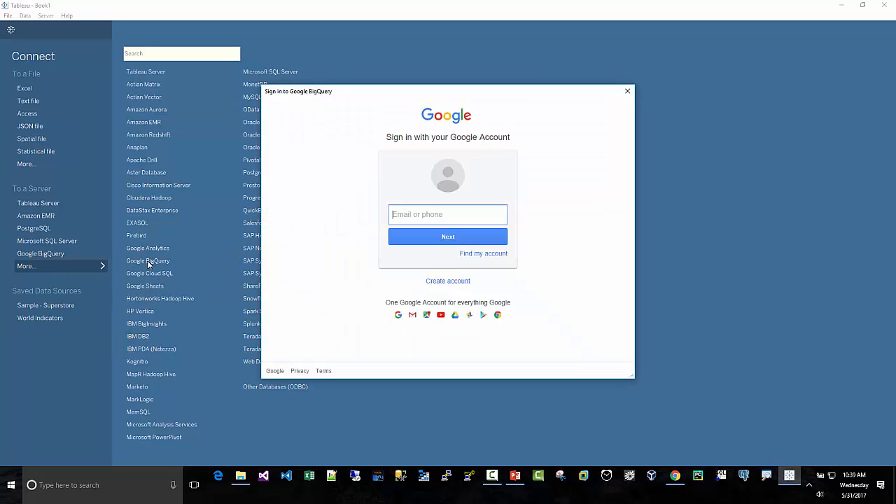
click(448, 235)
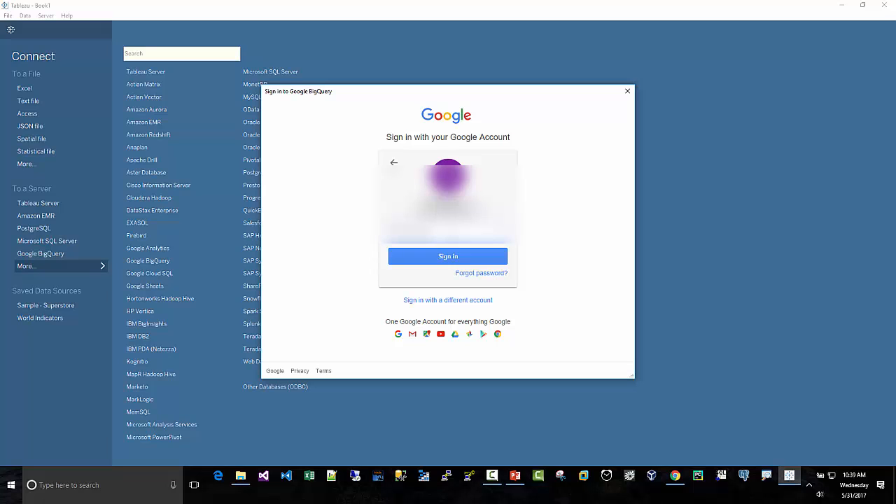
click(448, 256)
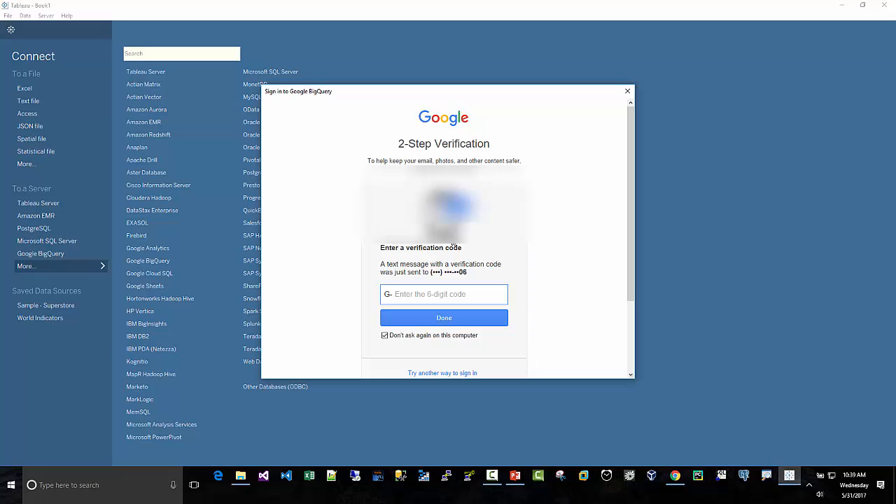
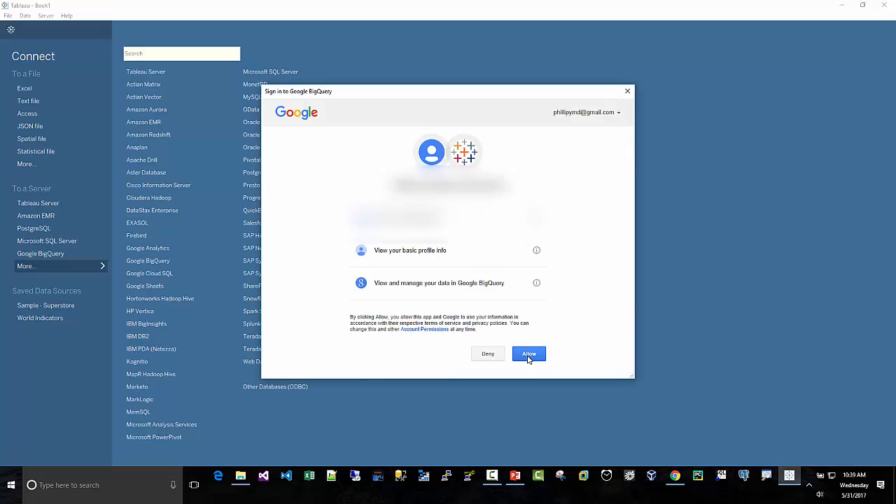
click(529, 353)
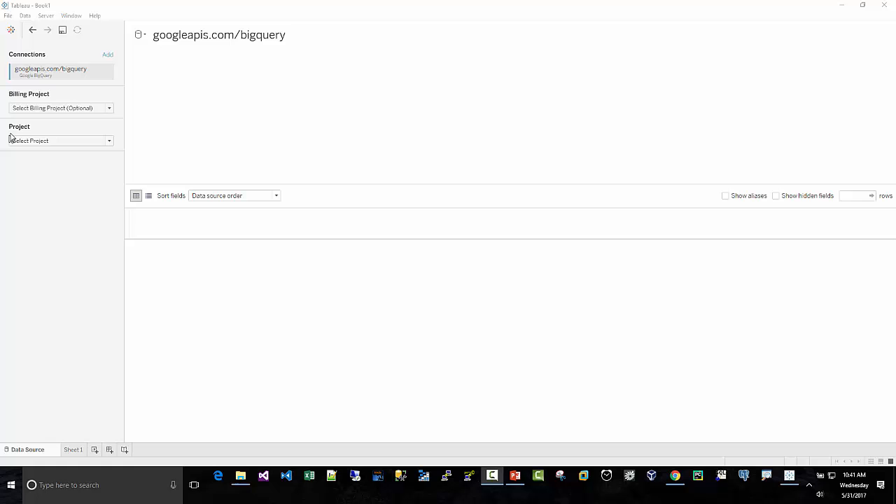
click(59, 140)
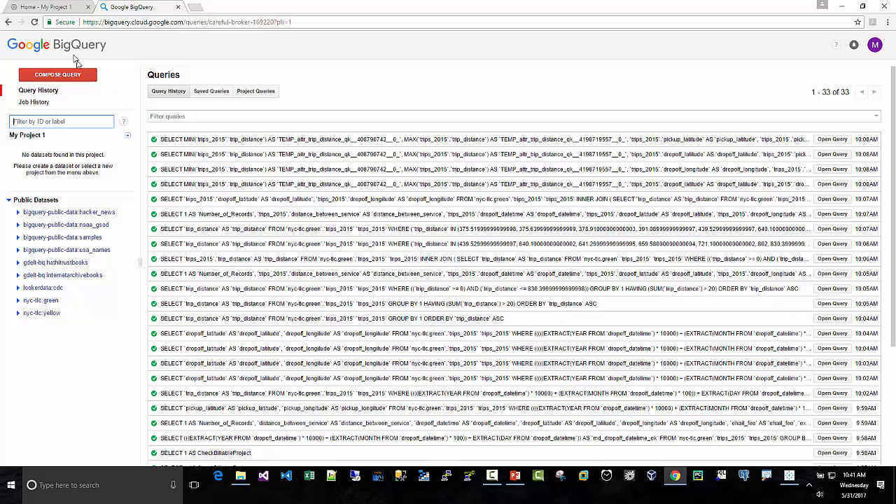
mouse_move(28, 305)
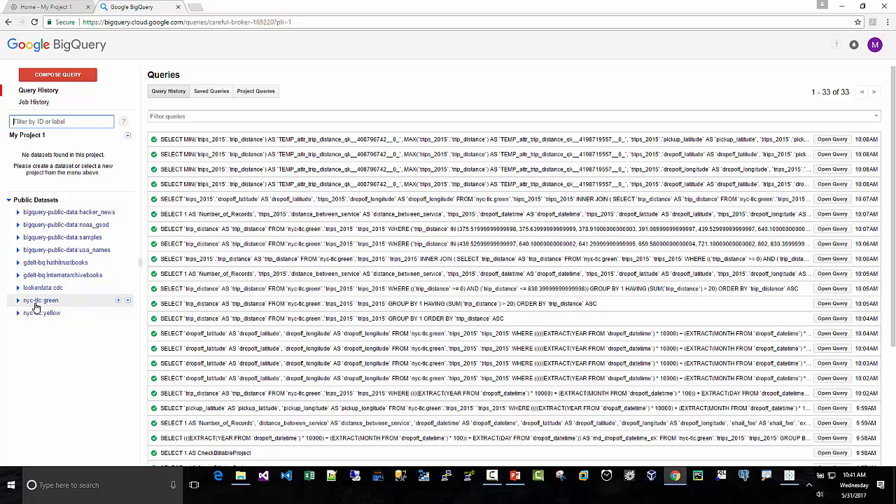
mouse_move(103, 340)
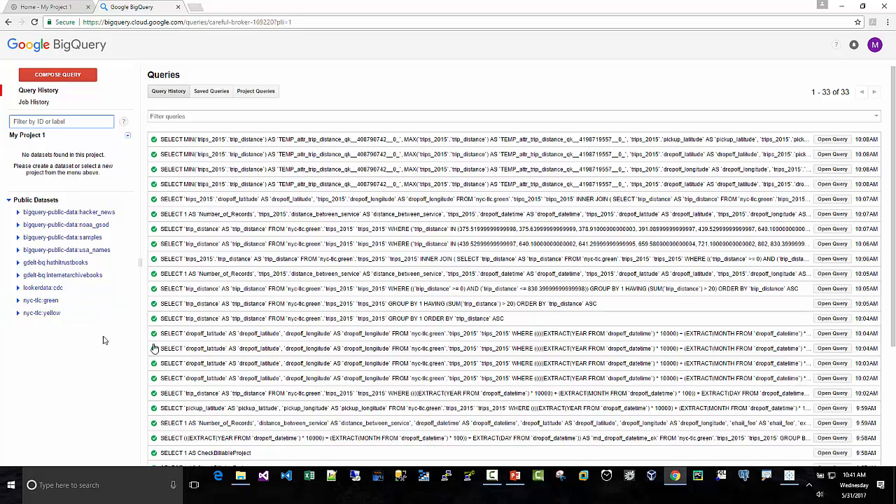
click(788, 476)
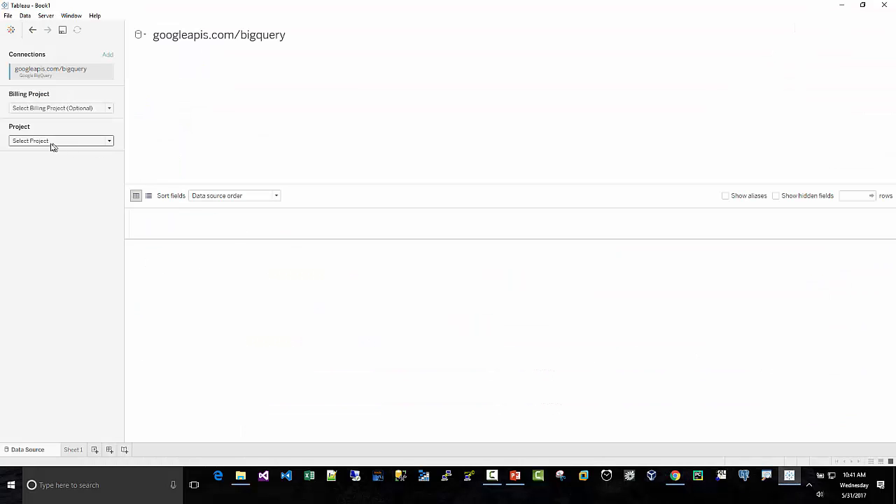
Search projects for 'nyc', choose nyc-tlc and its green dataset.
click(58, 140)
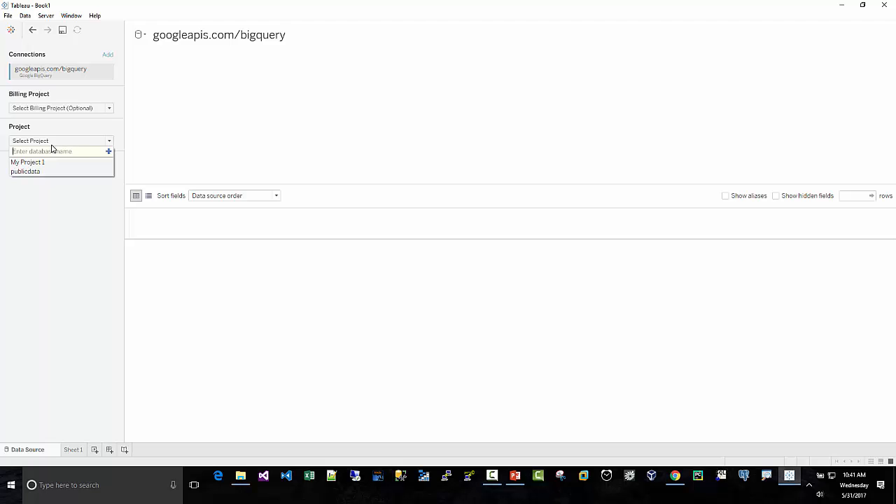
text(nyc-tlc)
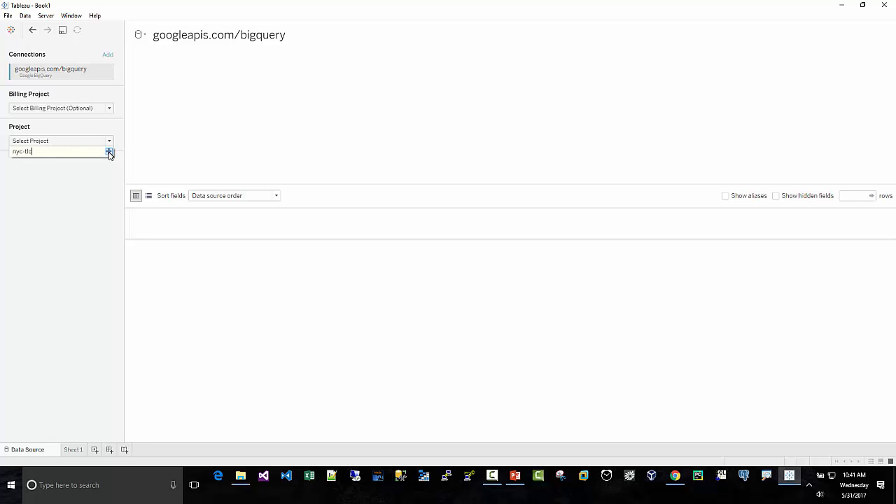
click(106, 154)
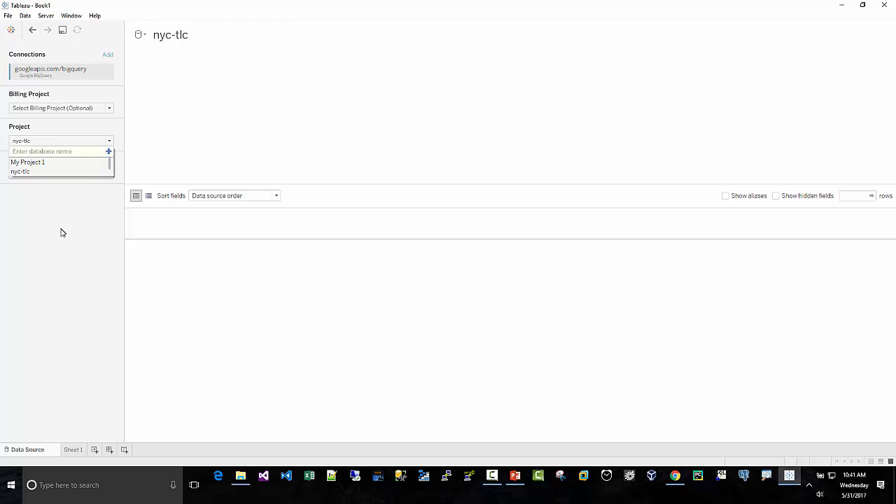
click(22, 172)
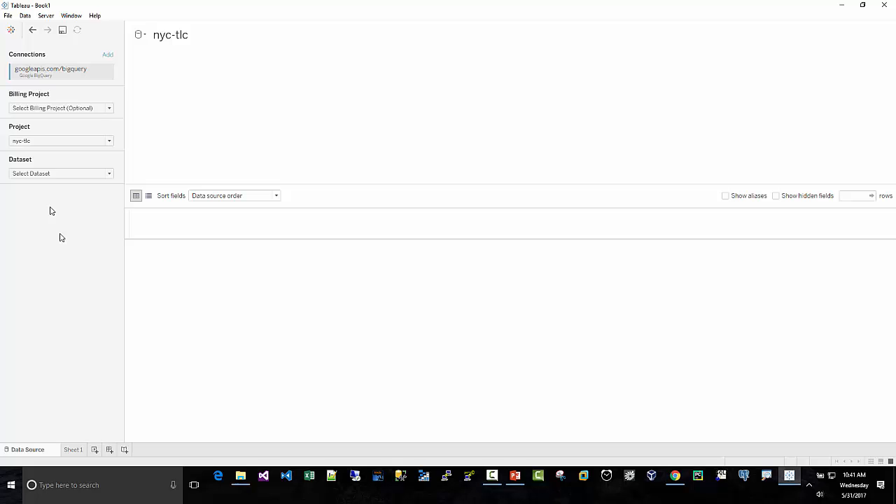
click(59, 174)
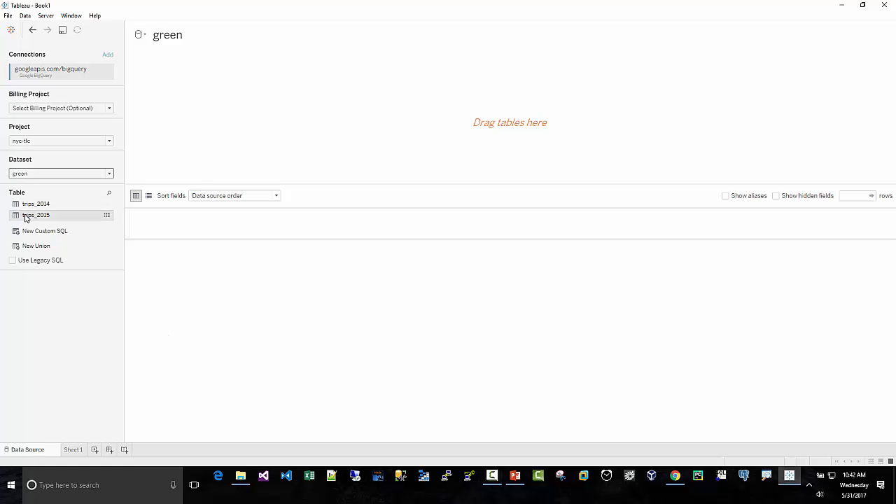
Add the trips_2015 table to the data source canvas.
drag(37, 215, 188, 133)
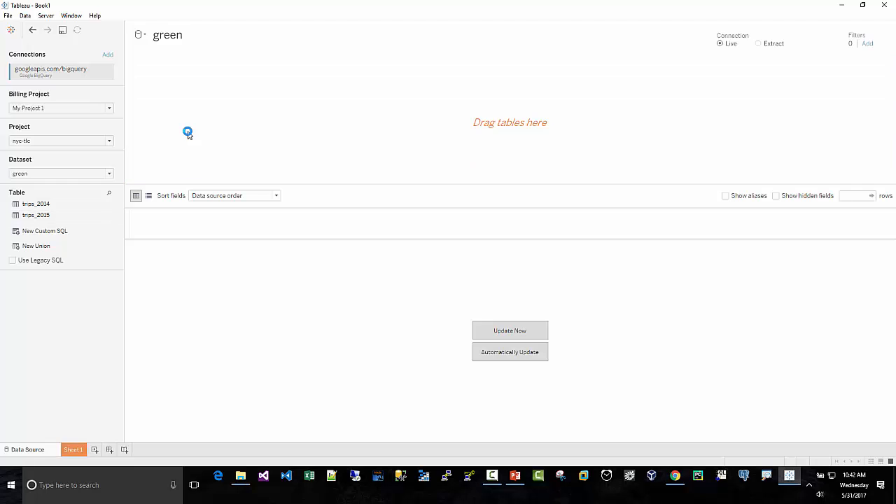
drag(37, 216, 187, 79)
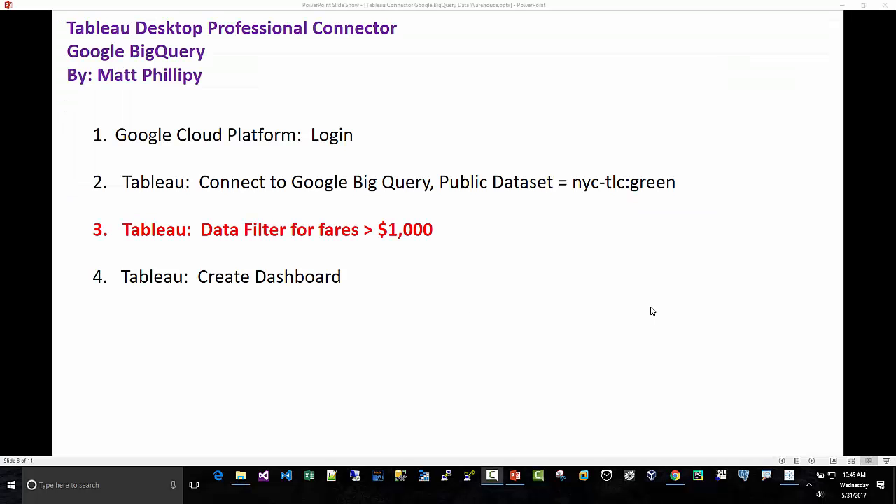
mouse_move(274, 249)
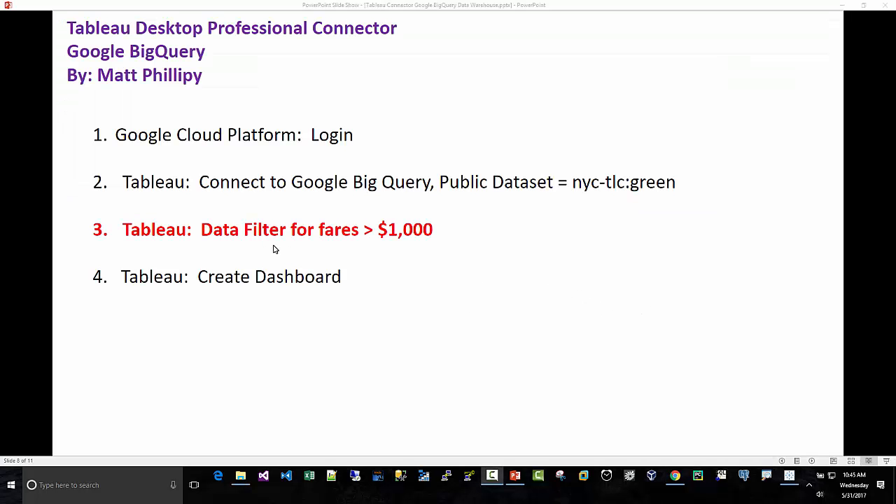
mouse_move(785, 447)
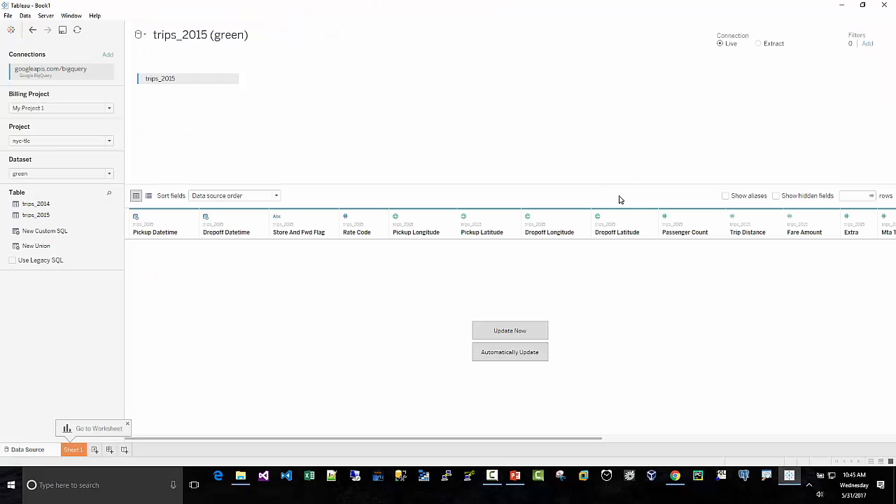
mouse_move(829, 67)
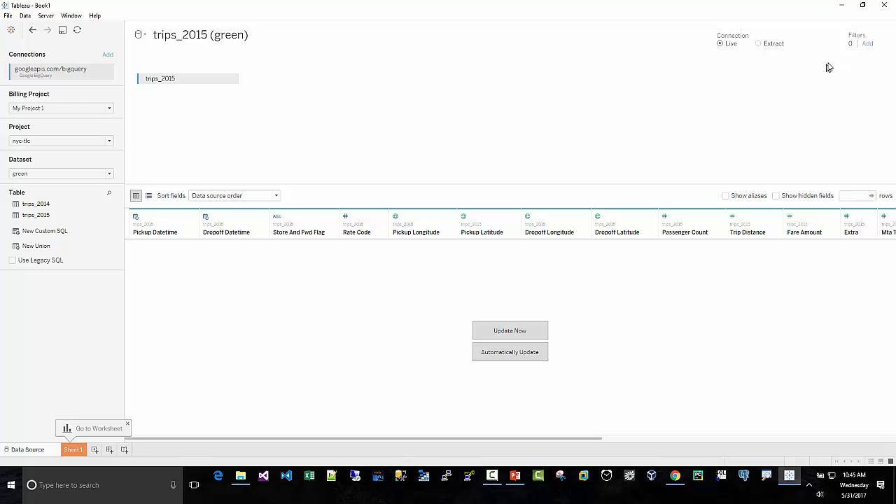
mouse_move(860, 126)
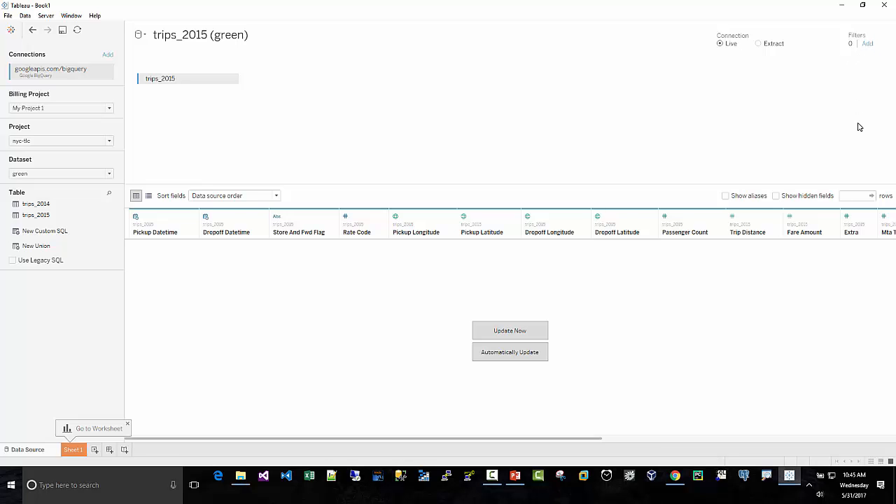
mouse_move(865, 47)
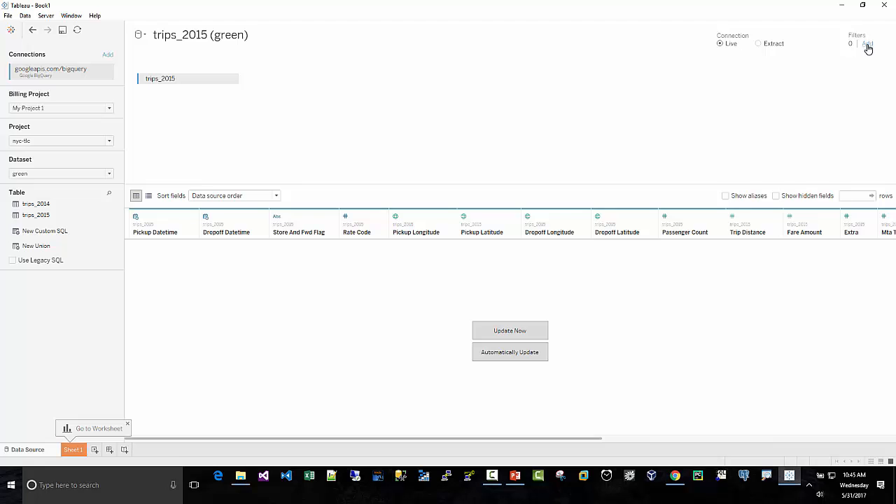
mouse_move(354, 69)
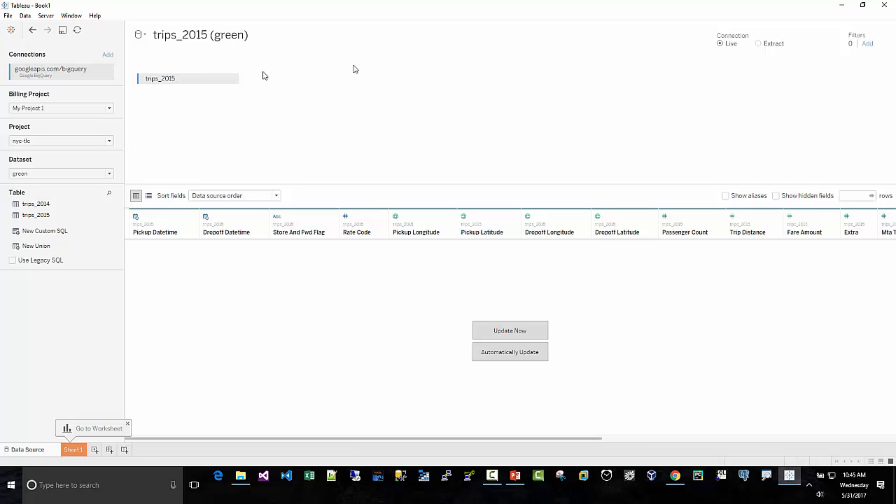
Add a data source filter on Fare Amount using a range of values.
click(866, 44)
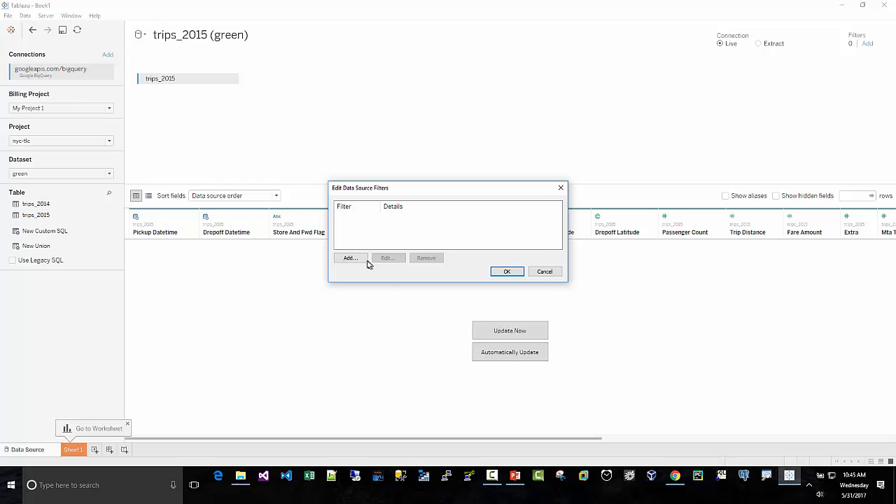
click(349, 257)
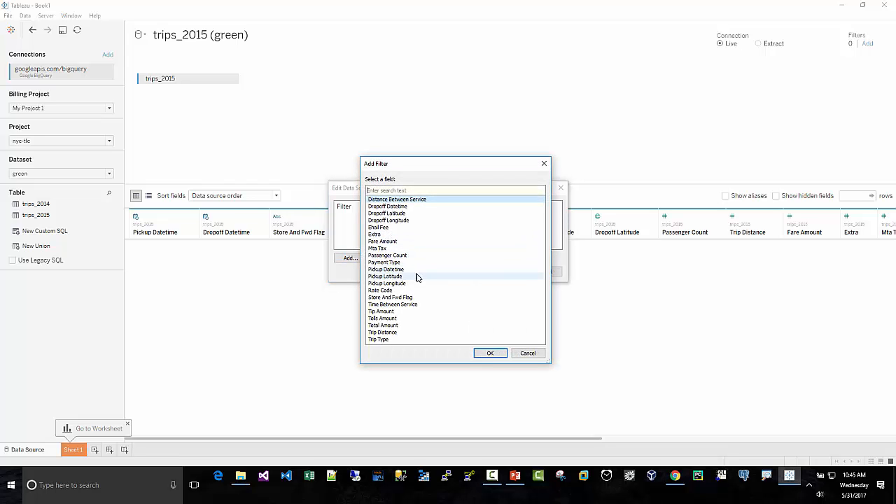
mouse_move(401, 328)
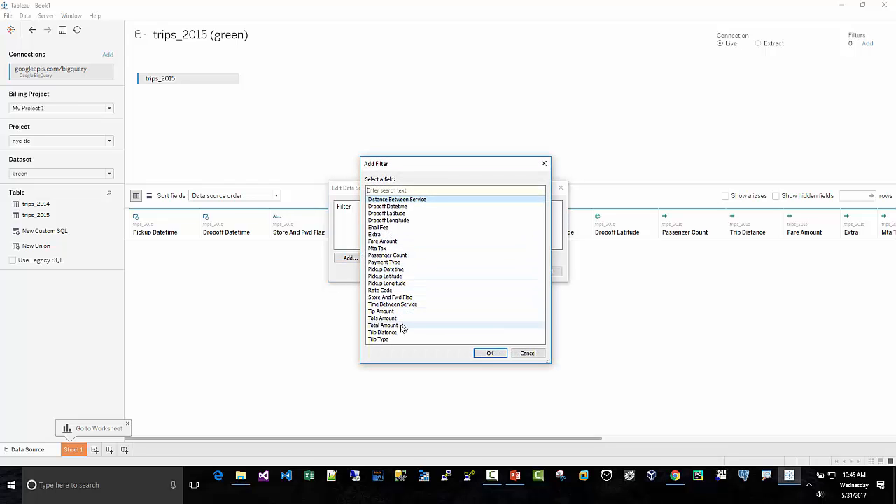
mouse_move(387, 247)
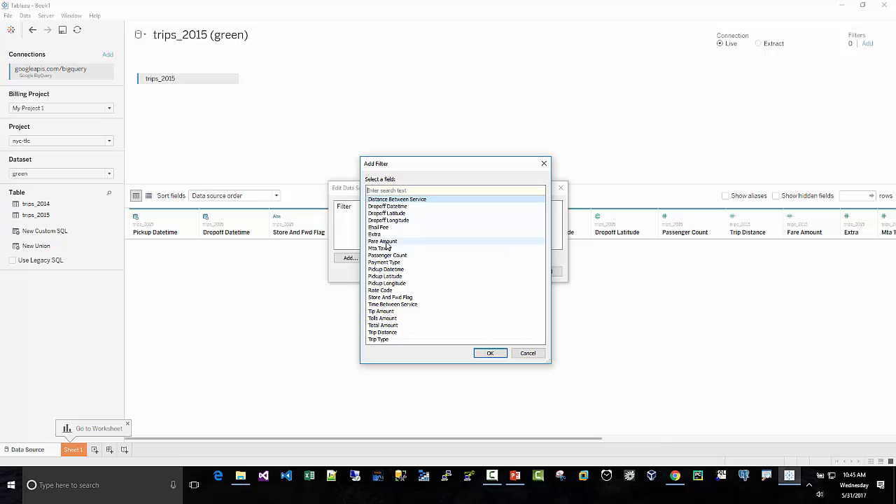
click(528, 353)
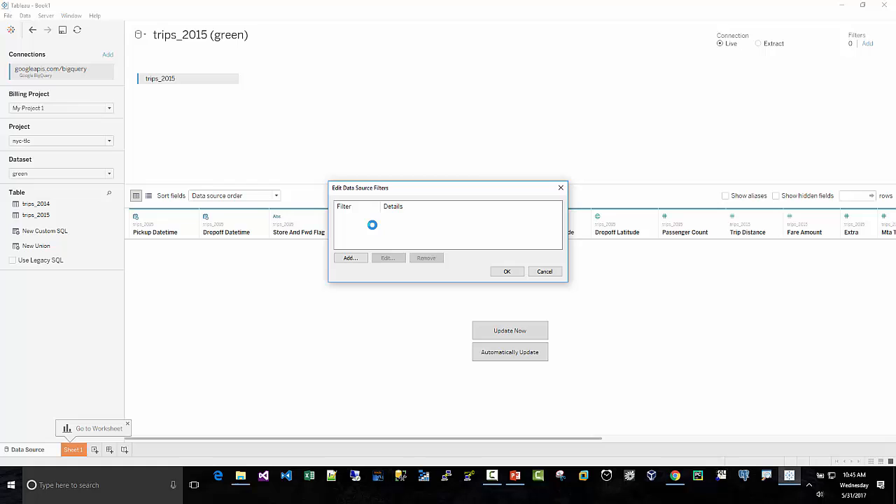
click(350, 258)
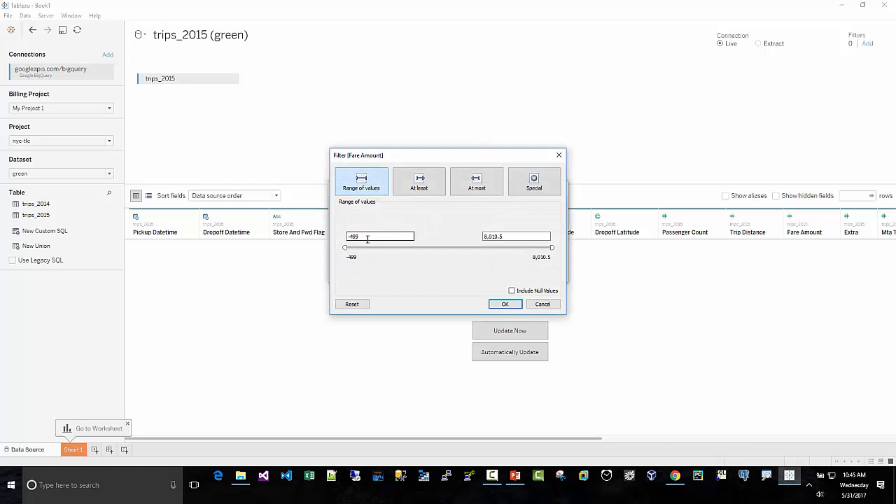
Set the Fare Amount range minimum to 1000 and confirm the filter.
drag(344, 246, 456, 246)
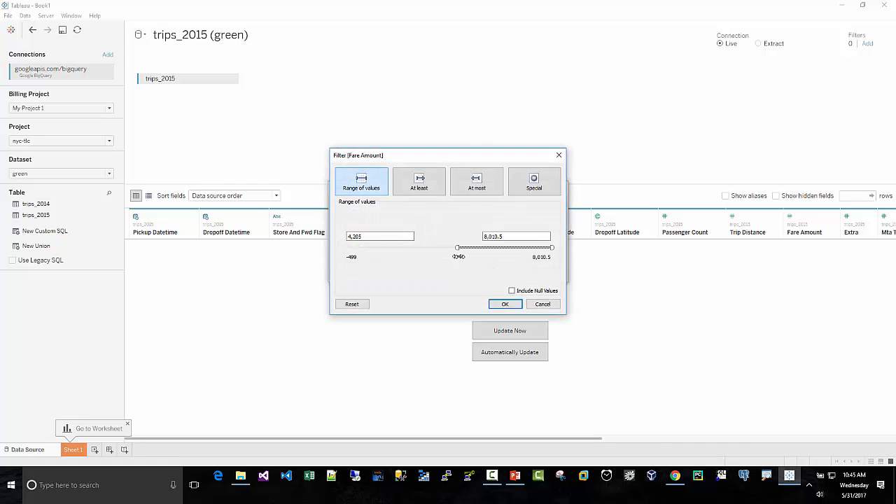
drag(456, 248, 422, 248)
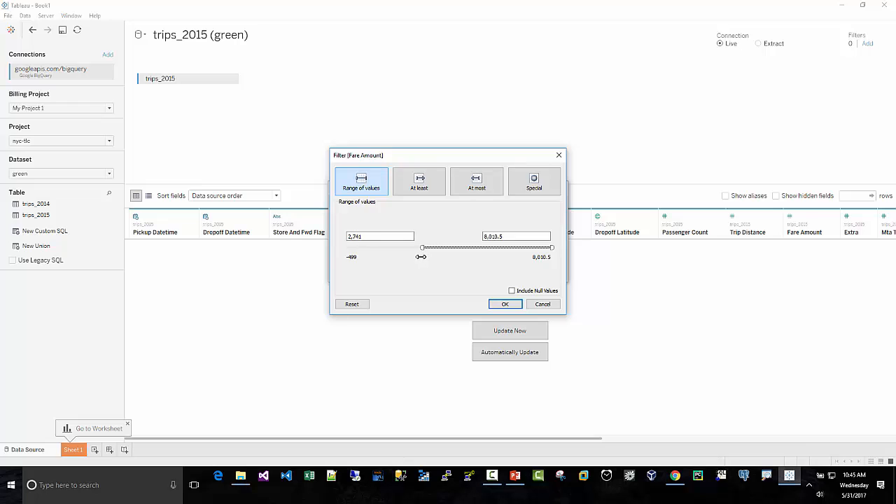
drag(423, 246, 382, 246)
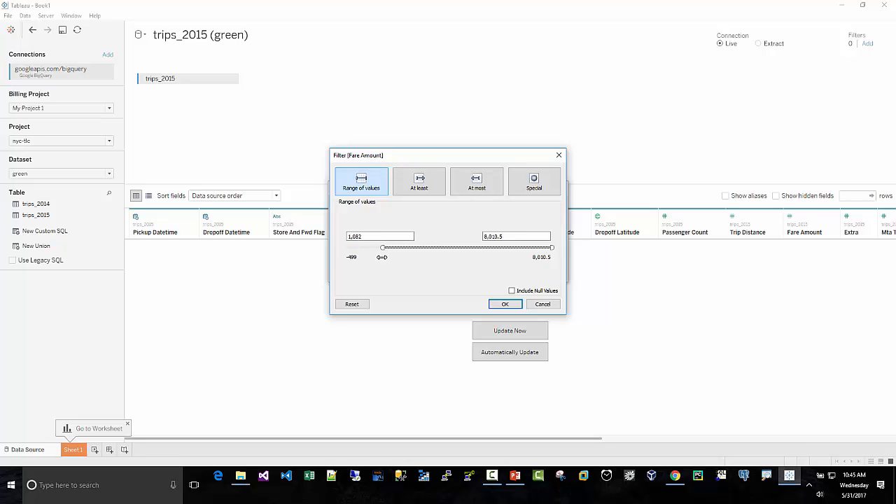
drag(383, 247, 381, 247)
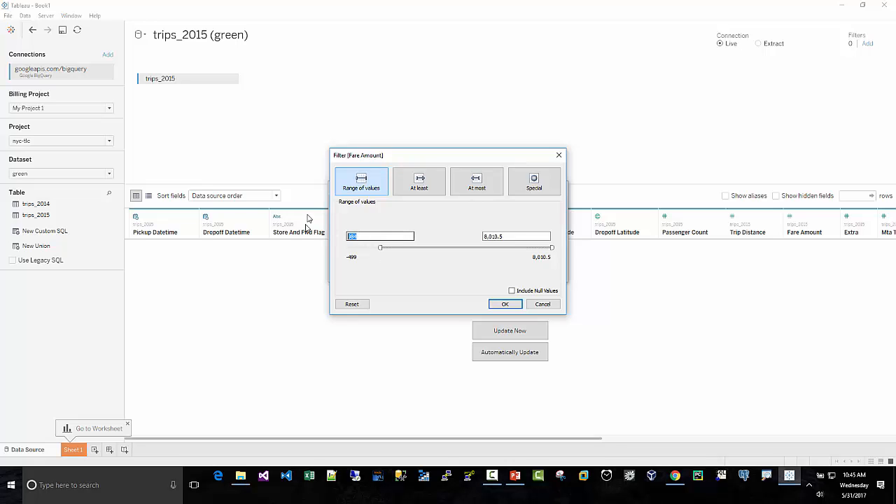
text(1000)
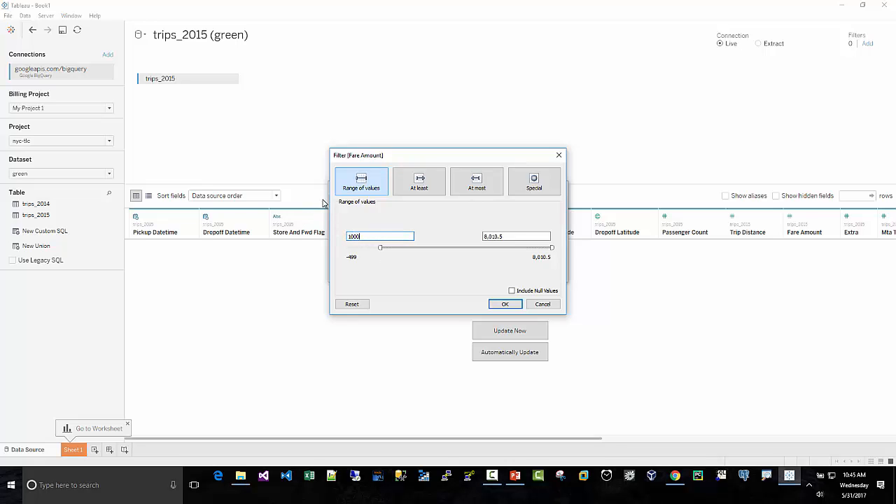
click(504, 304)
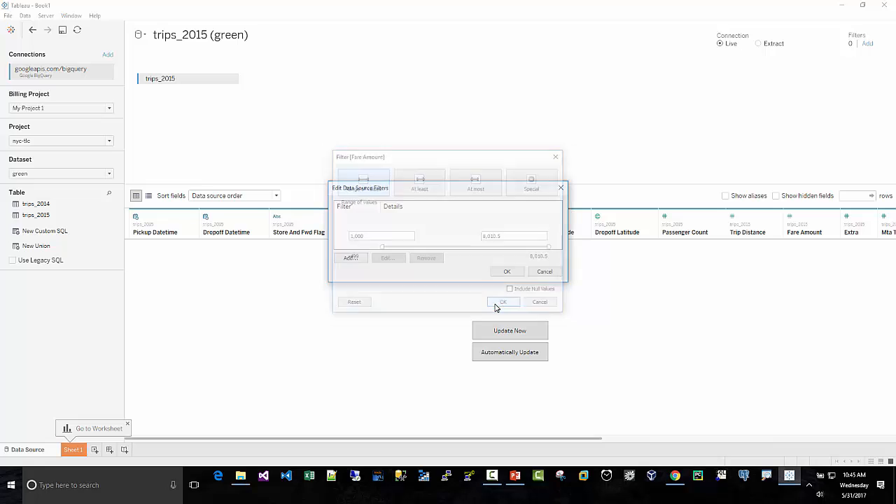
click(503, 302)
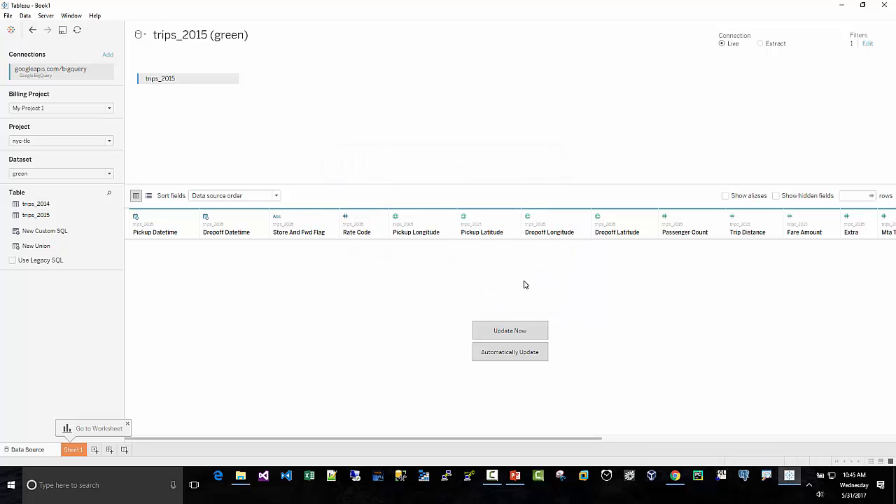
Update the data grid to preview the filtered high-fare trips_2015 rows.
click(510, 330)
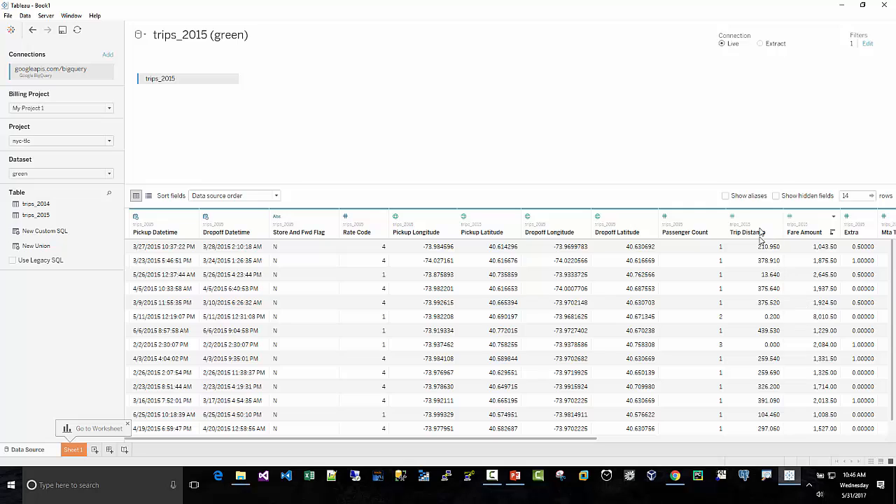
mouse_move(284, 347)
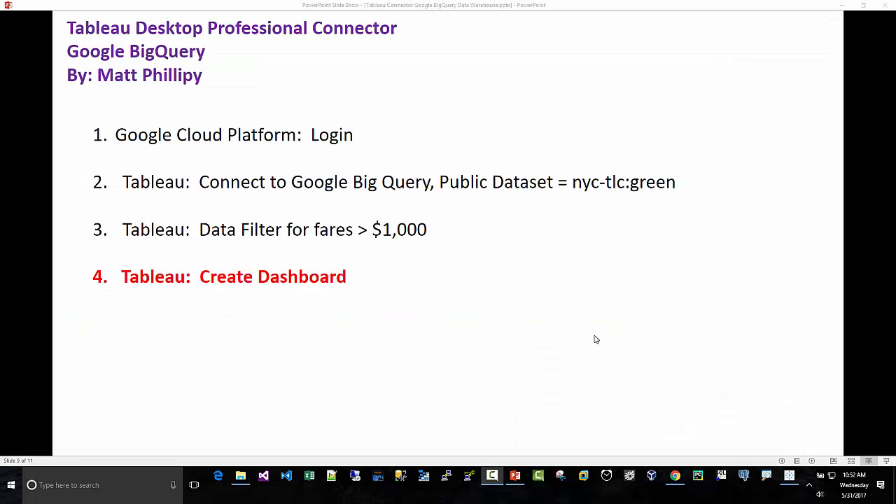
mouse_move(772, 468)
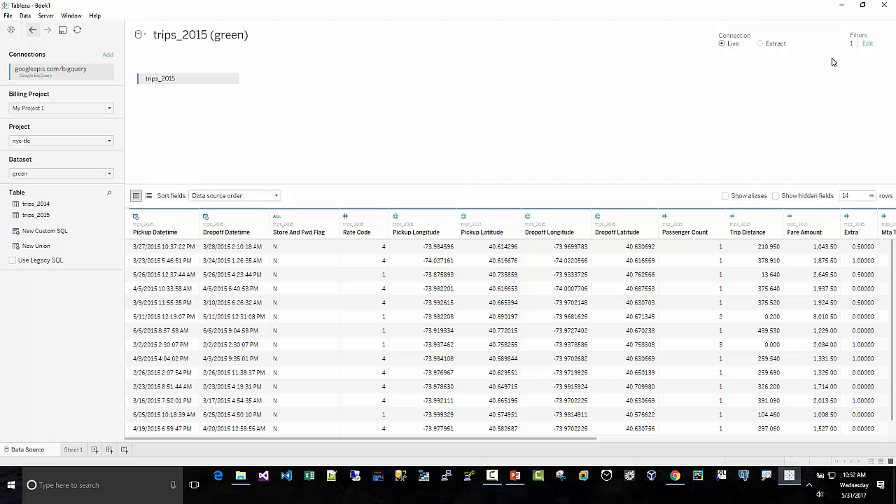
mouse_move(809, 240)
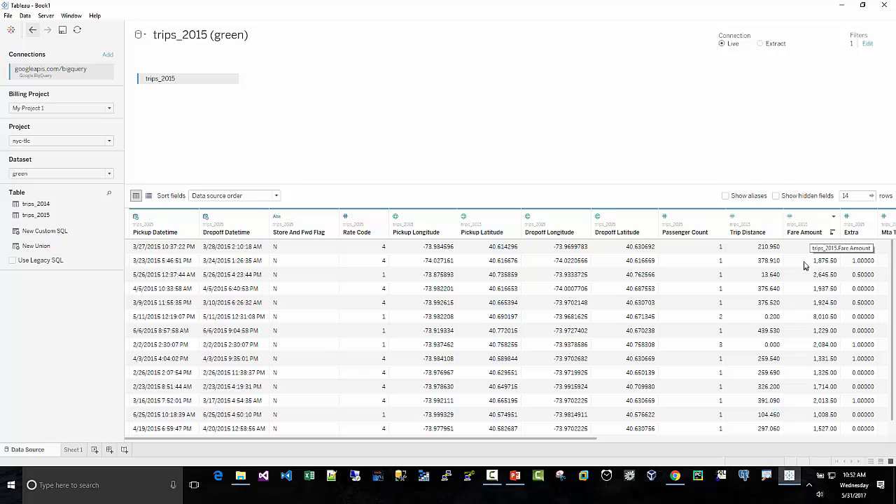
mouse_move(750, 266)
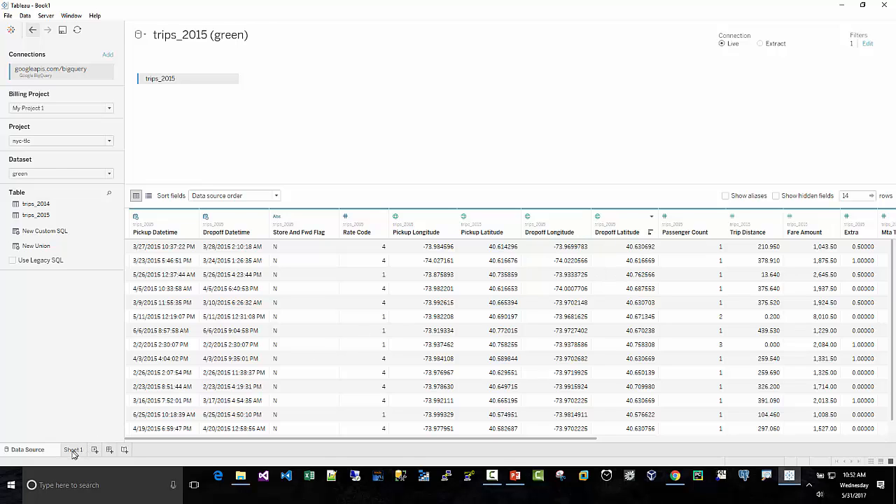
Switch from the data source page to the blank Sheet 1 worksheet of trips_2015.
click(73, 449)
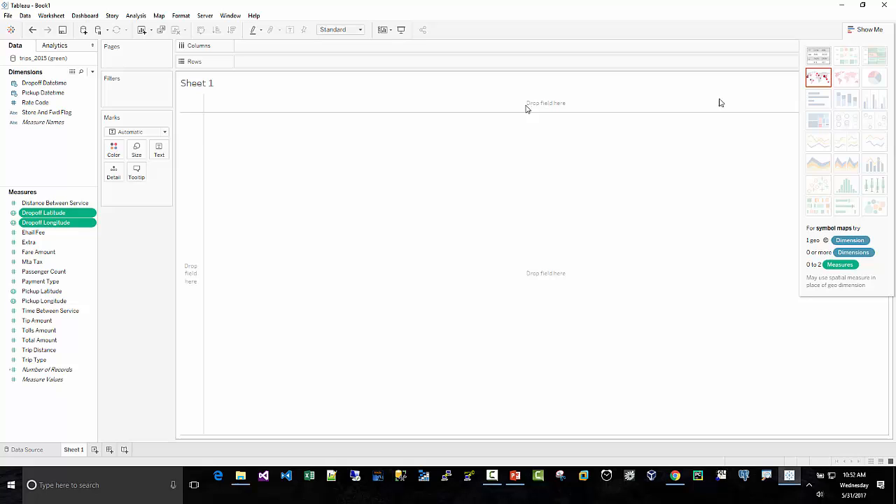
mouse_move(795, 98)
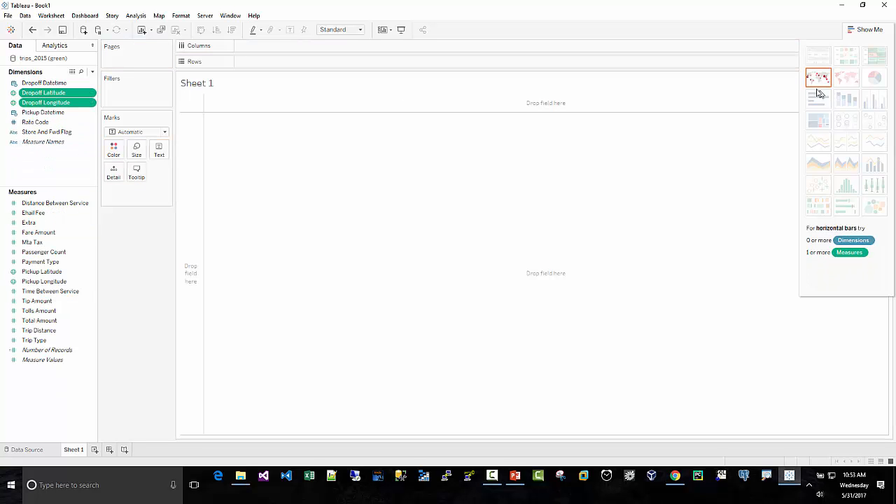
Show Dropoff Latitude and Longitude as a symbol map of NYC dropoff points.
click(817, 75)
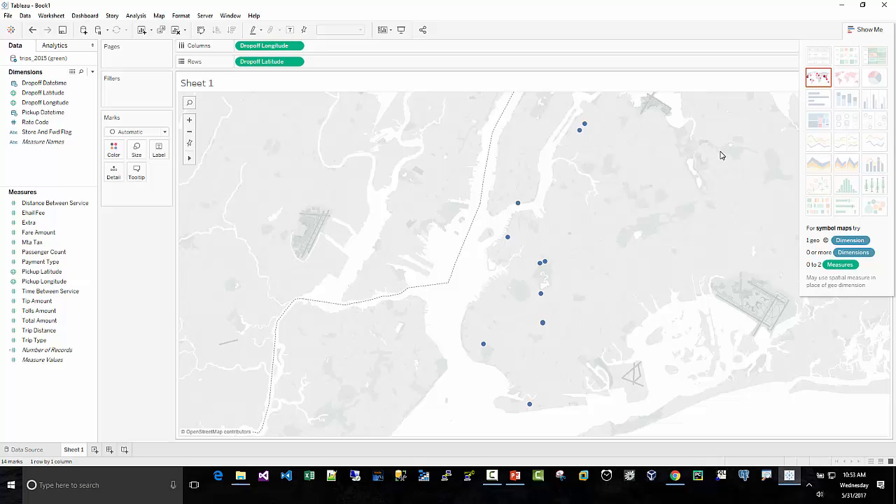
mouse_move(674, 163)
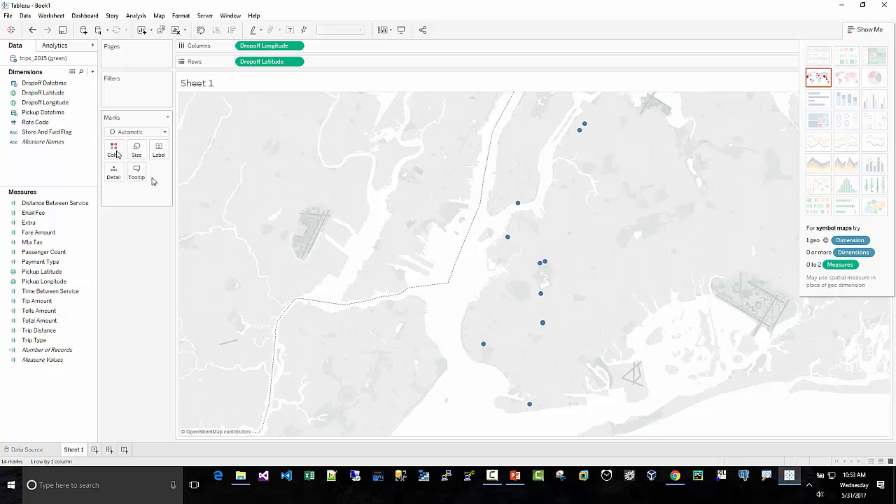
Add Fare Amount and Trip Distance sums to the dropoff points' tooltips.
click(30, 241)
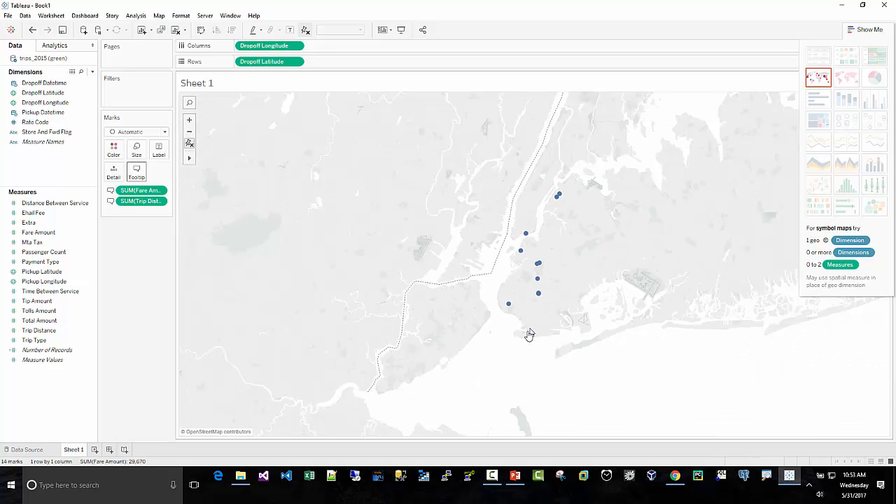
mouse_move(507, 308)
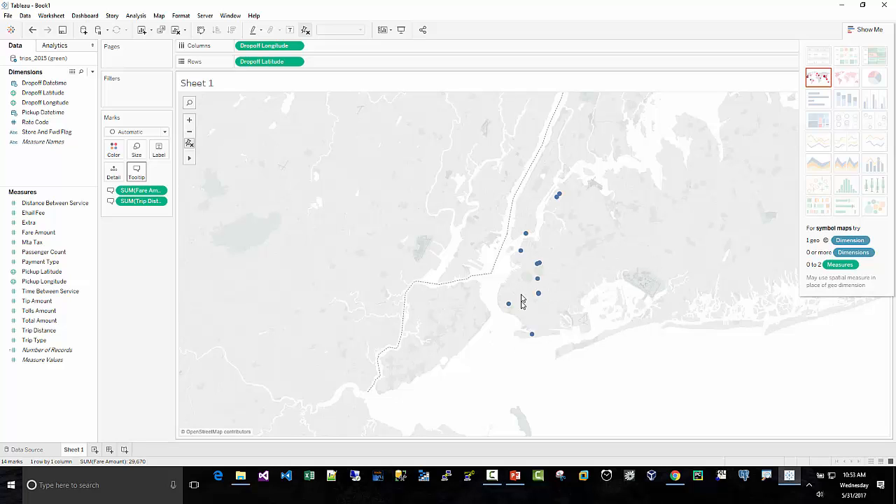
mouse_move(517, 250)
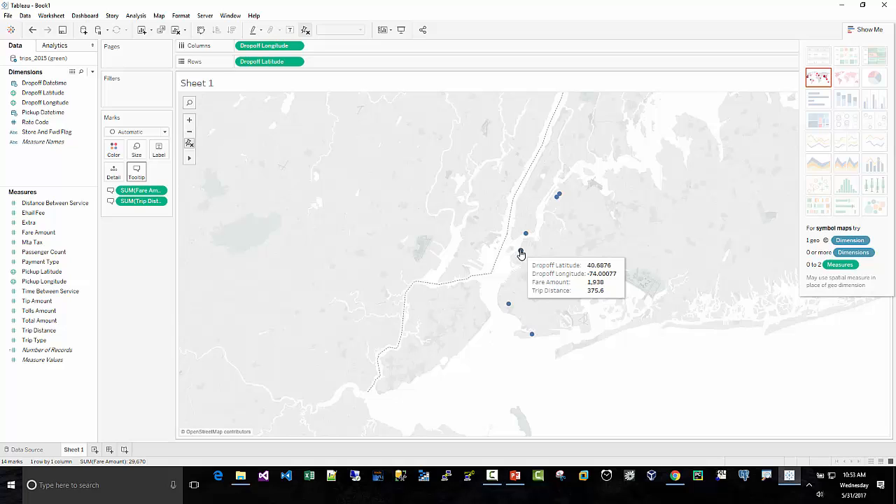
mouse_move(510, 306)
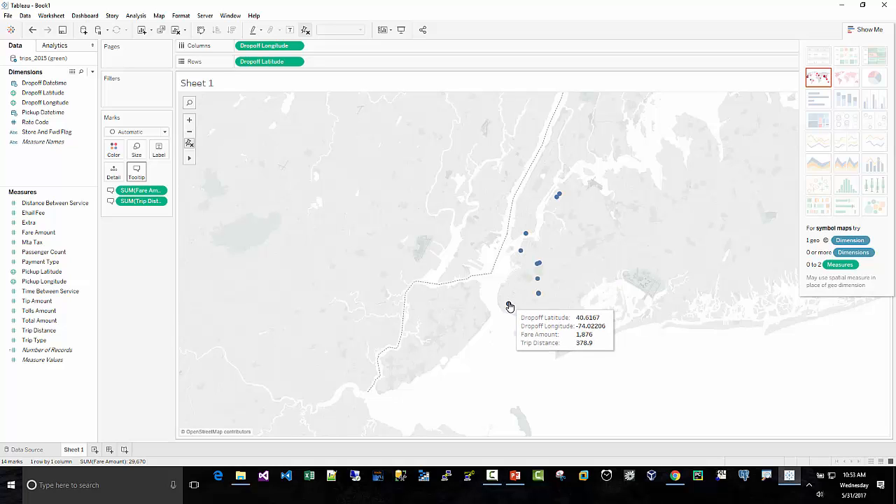
mouse_move(515, 285)
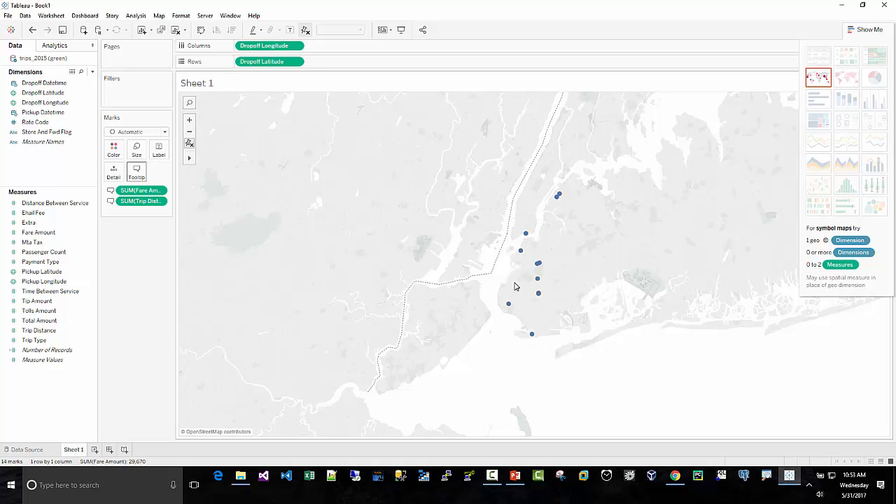
mouse_move(217, 112)
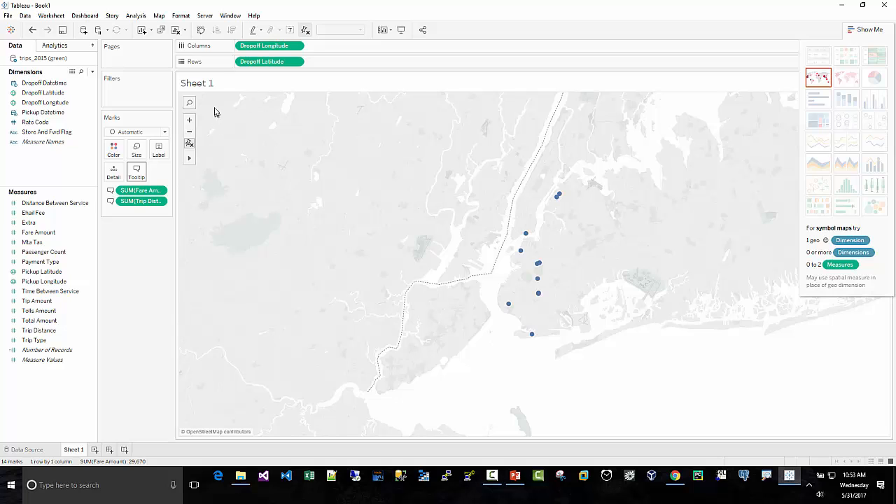
mouse_move(529, 334)
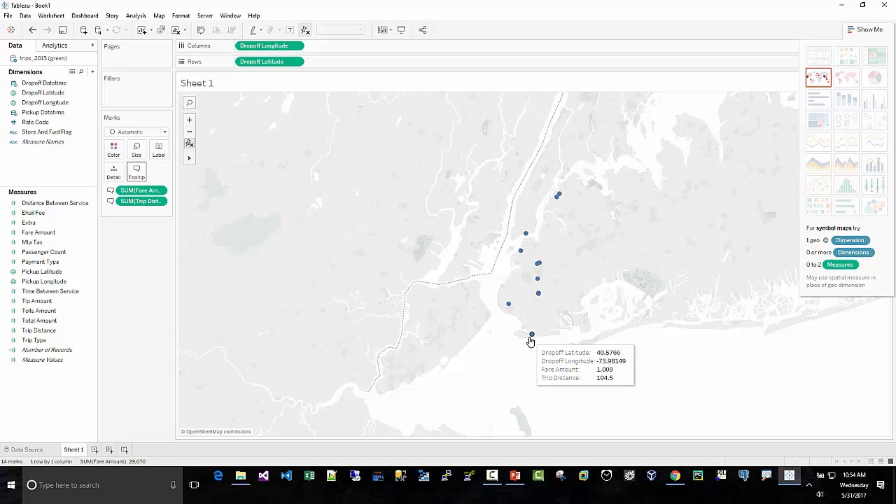
mouse_move(558, 198)
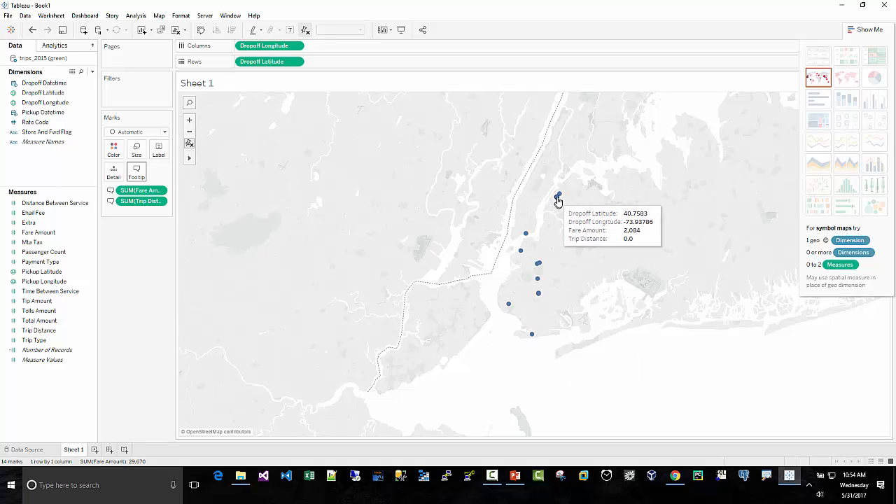
mouse_move(557, 196)
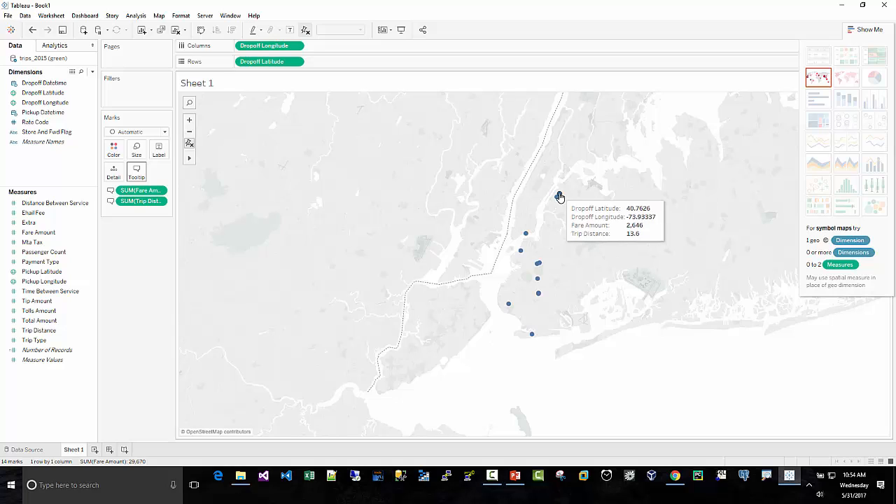
mouse_move(343, 184)
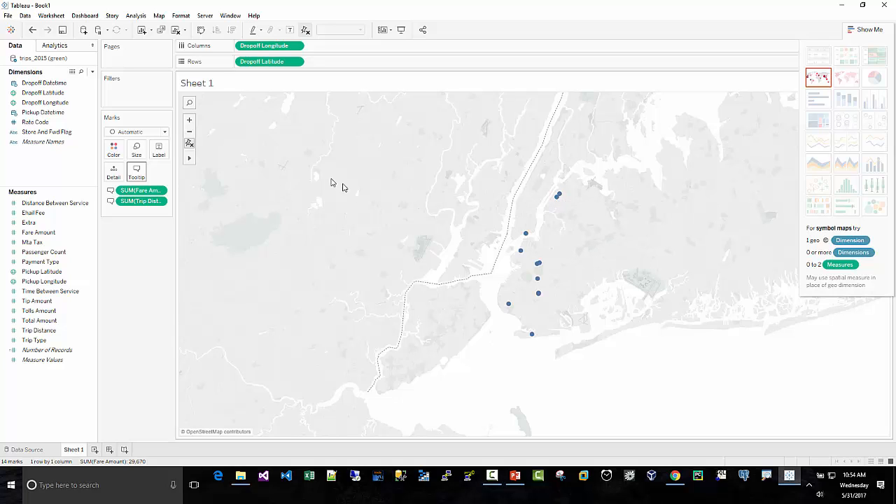
mouse_move(358, 182)
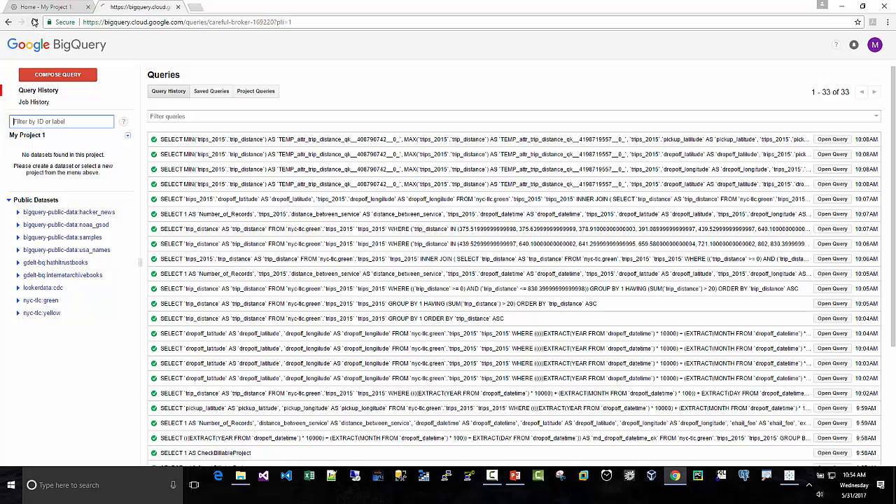
Reload BigQuery and show Query History listing all 41 queries, Tableau's newest on top.
click(33, 21)
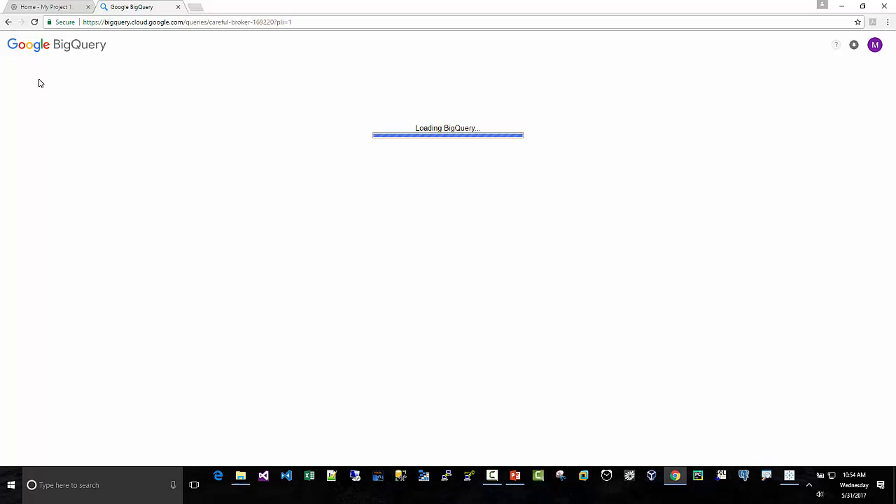
mouse_move(134, 185)
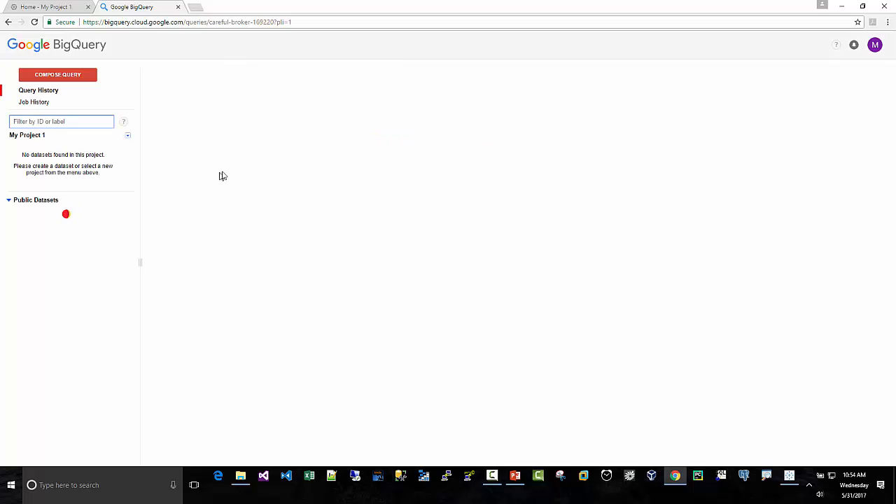
click(38, 90)
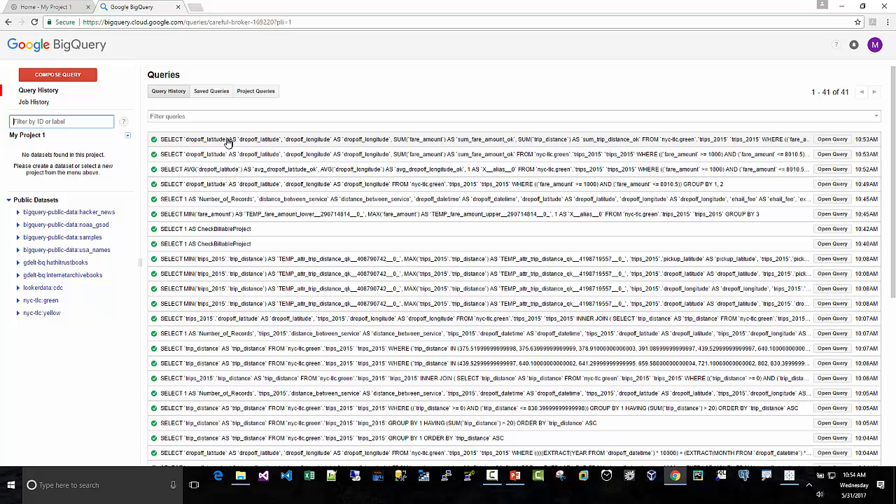
mouse_move(171, 154)
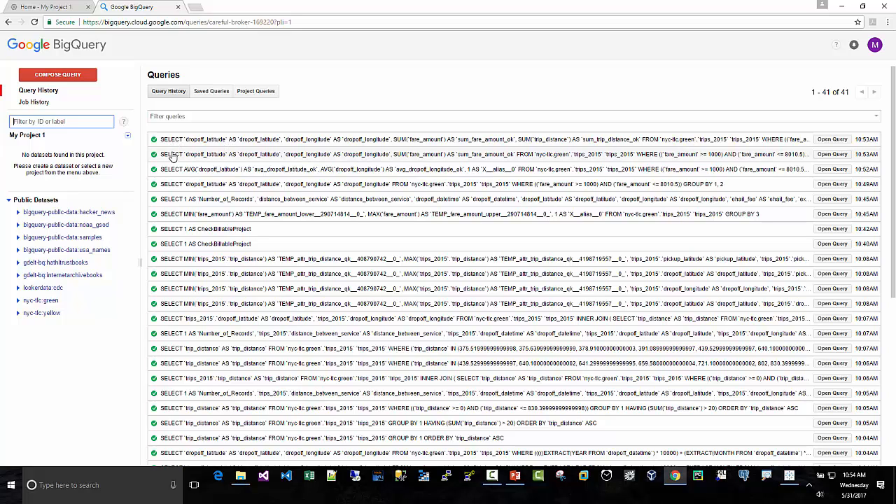
mouse_move(201, 165)
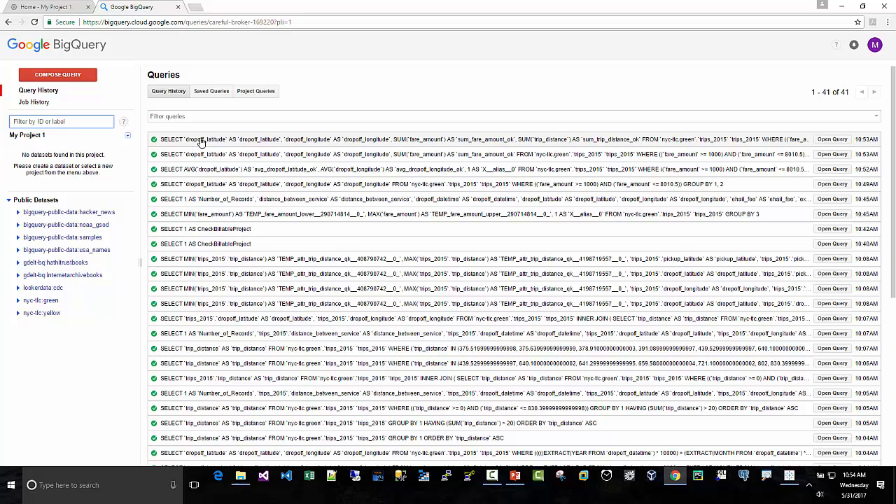
mouse_move(202, 142)
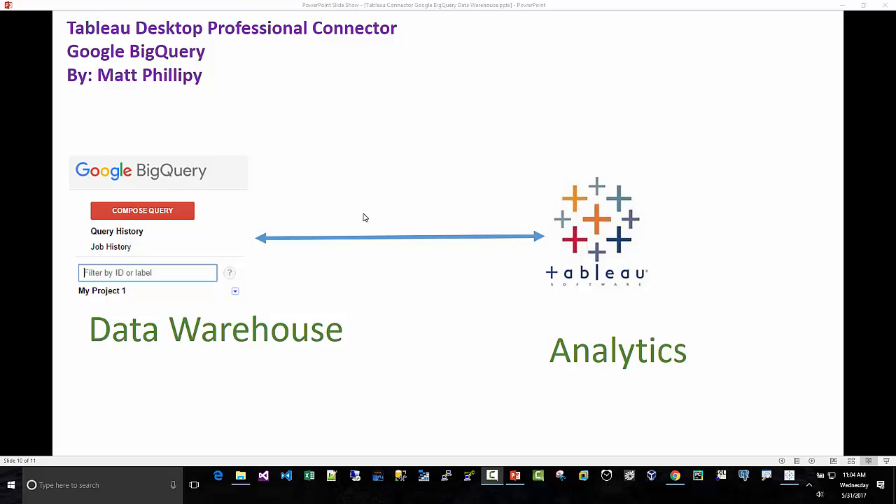
mouse_move(360, 205)
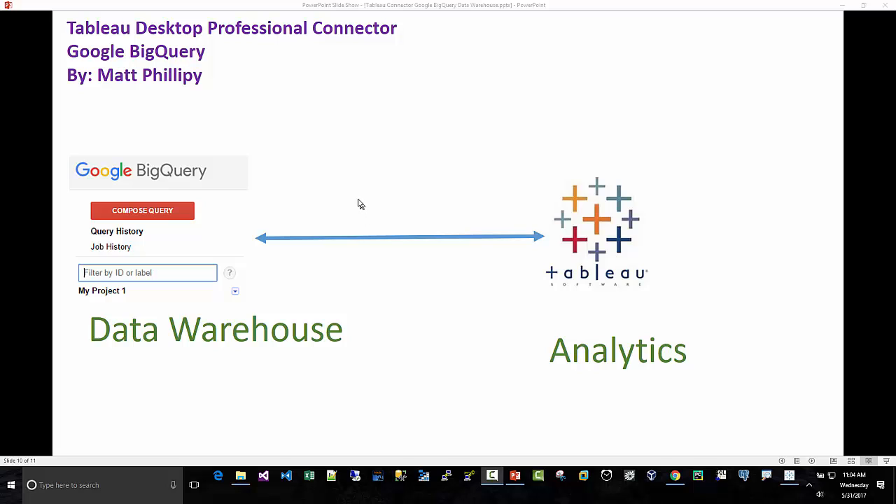
mouse_move(345, 168)
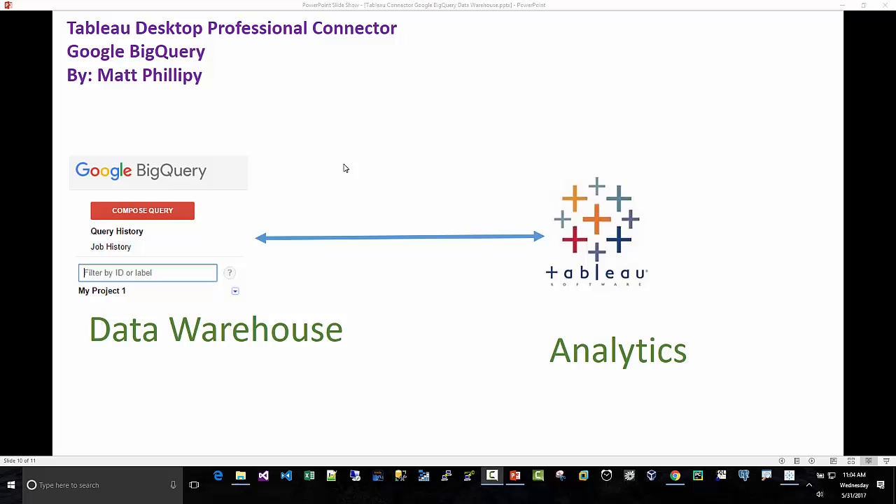
mouse_move(367, 166)
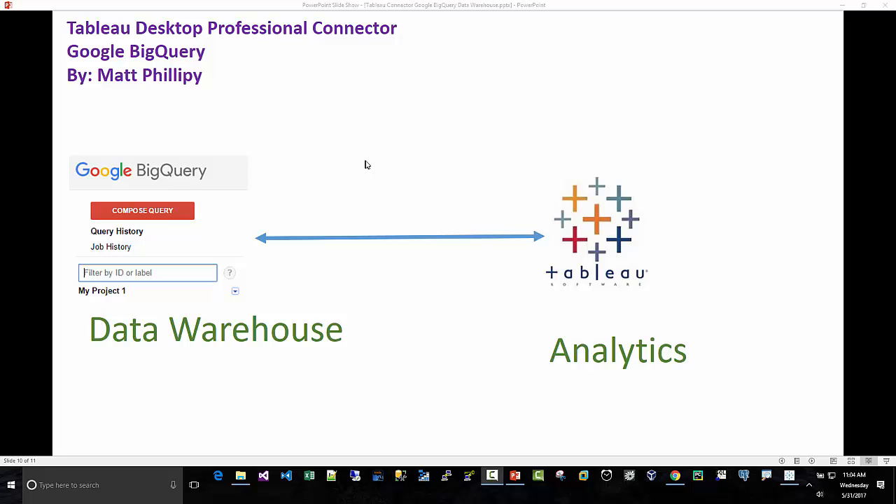
mouse_move(370, 168)
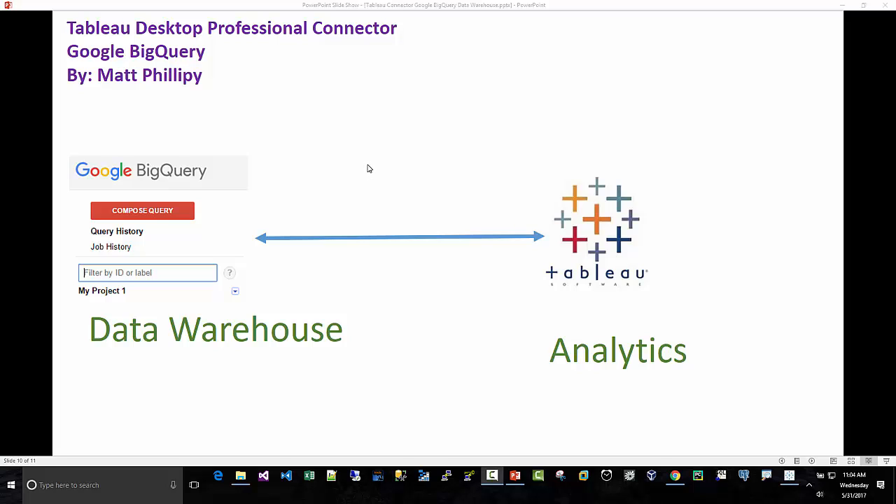
mouse_move(375, 165)
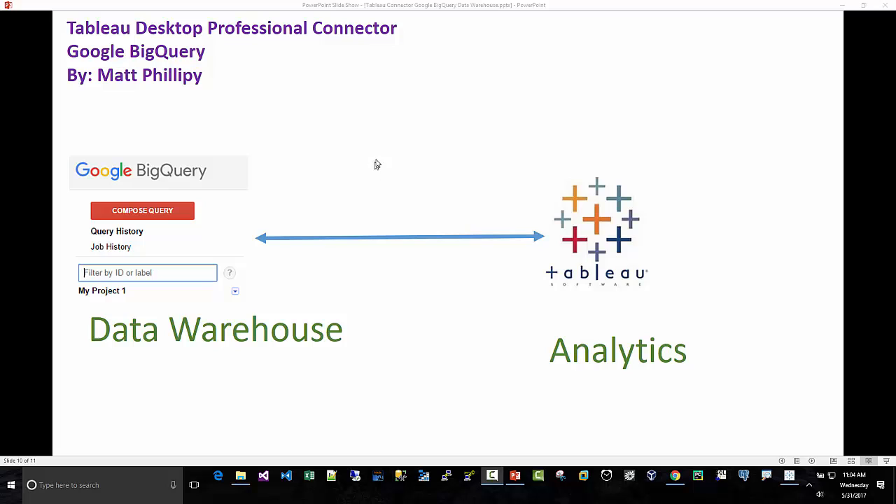
Advance the slideshow to the closing slide with LinkedIn, YouTube and Tableau Public links.
key(Right)
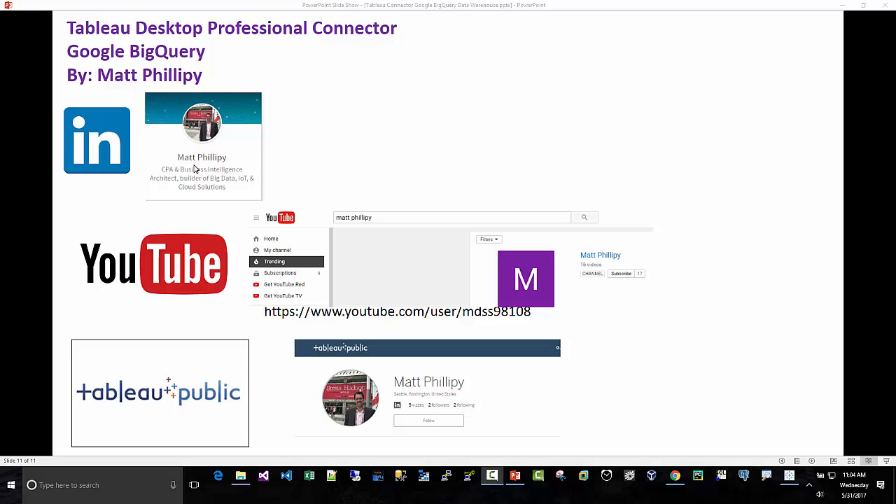
mouse_move(227, 147)
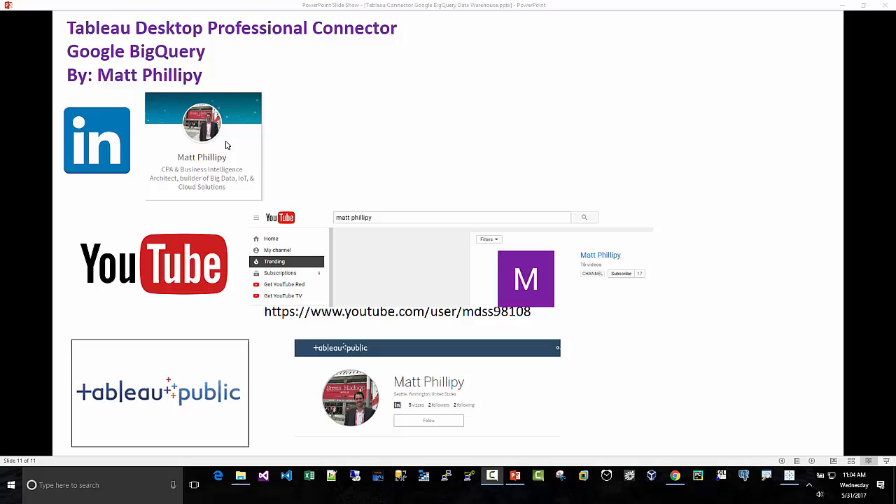
mouse_move(228, 153)
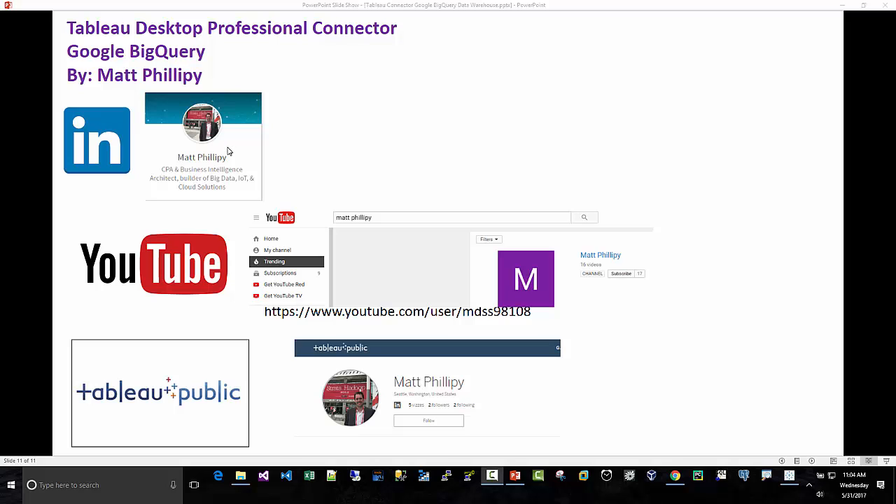
mouse_move(222, 149)
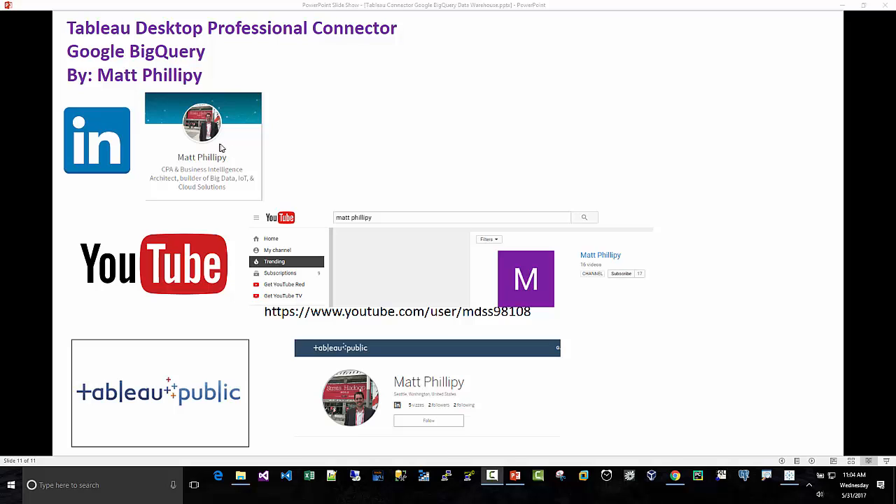
mouse_move(231, 144)
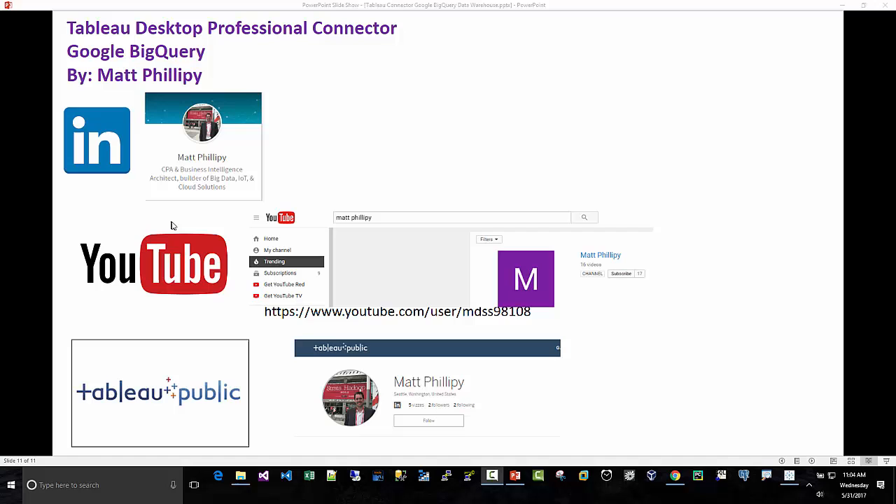
mouse_move(401, 264)
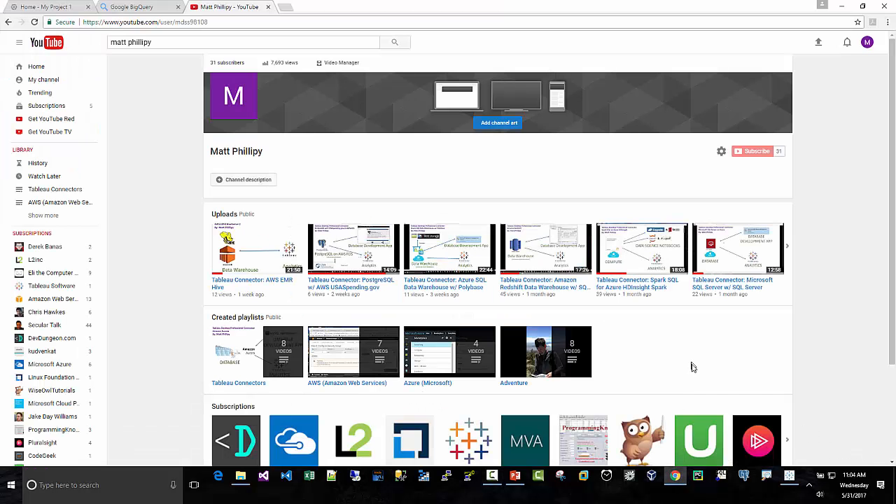
mouse_move(218, 389)
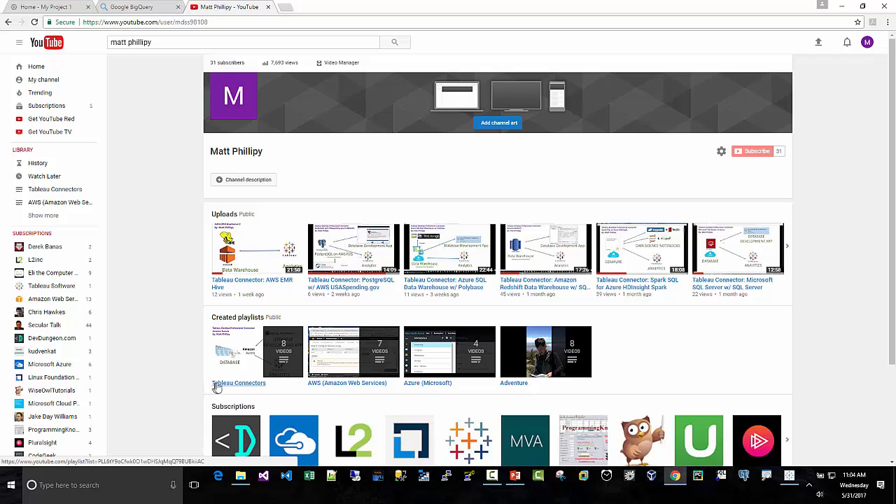
mouse_move(370, 359)
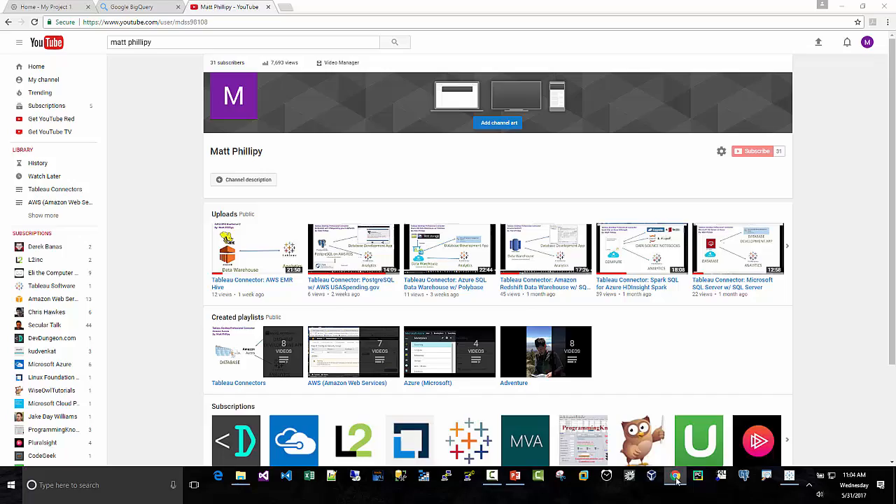
Return from the YouTube channel page to the slideshow's closing contact slide.
click(513, 476)
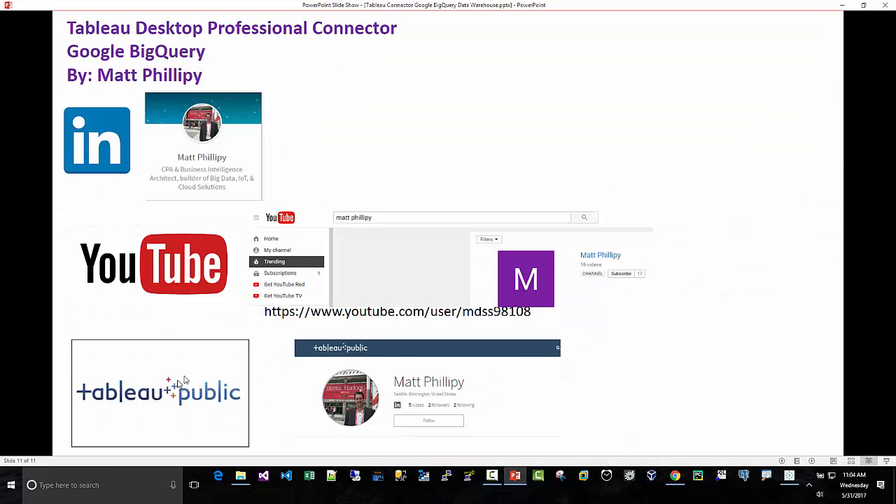